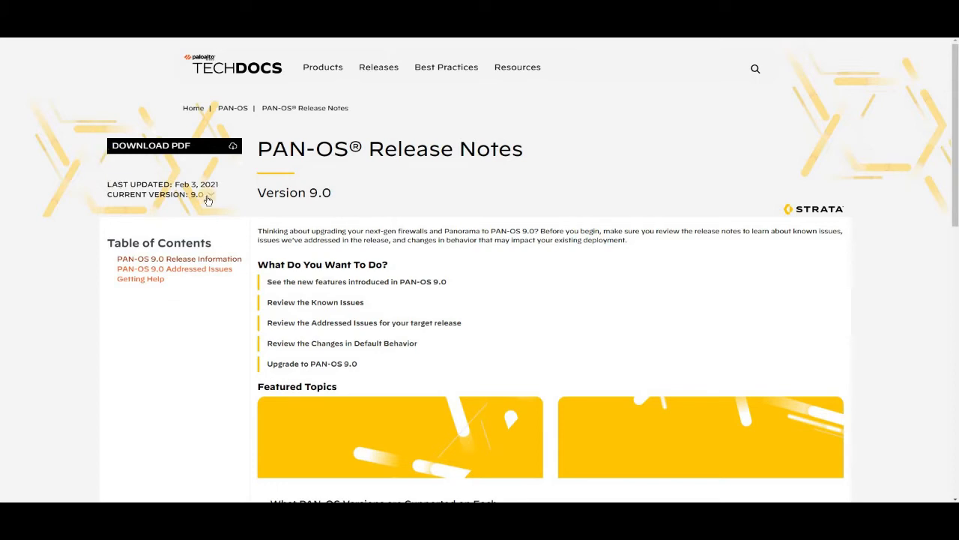
Browse to the PAN-OS 9.0 Networking Features table and highlight the GRE Tunneling Support entry.
left_click(202, 195)
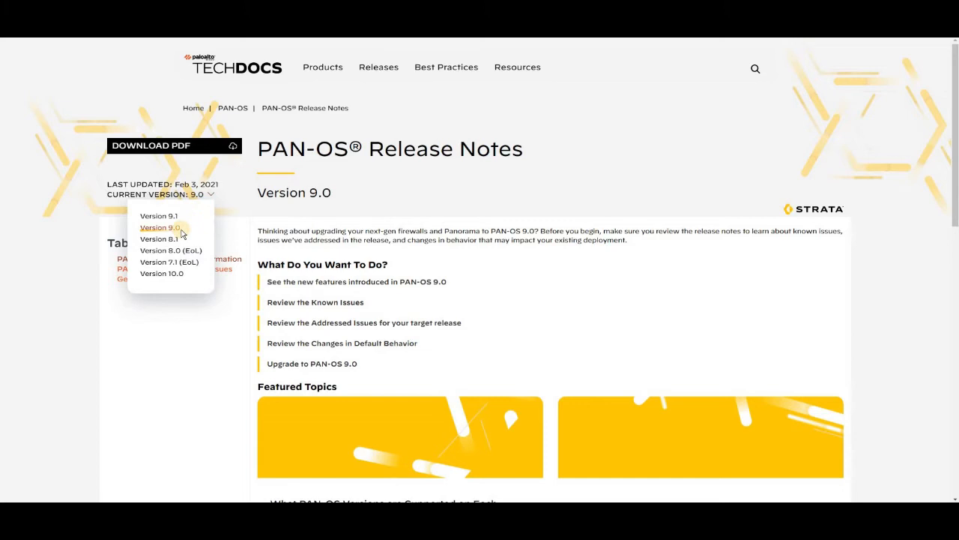
mouse_move(159, 216)
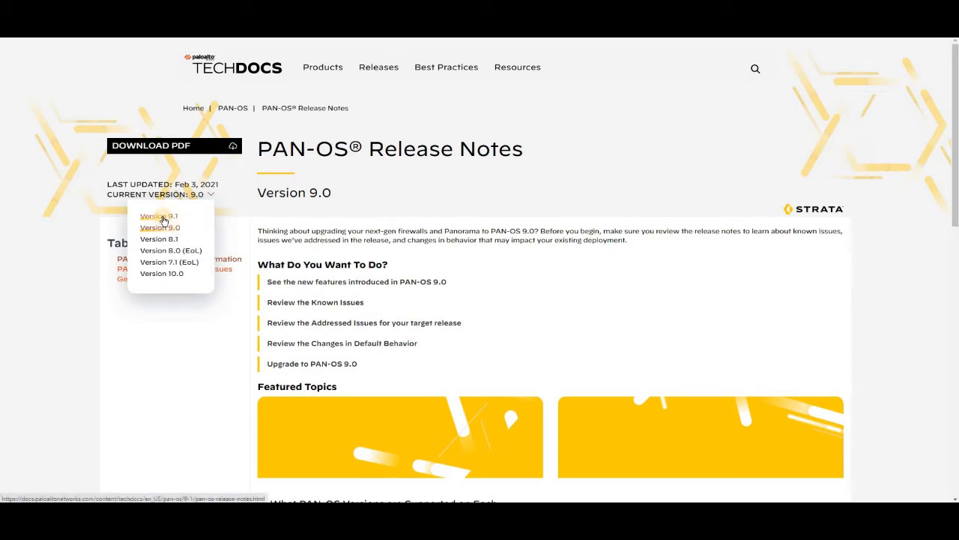
mouse_move(216, 228)
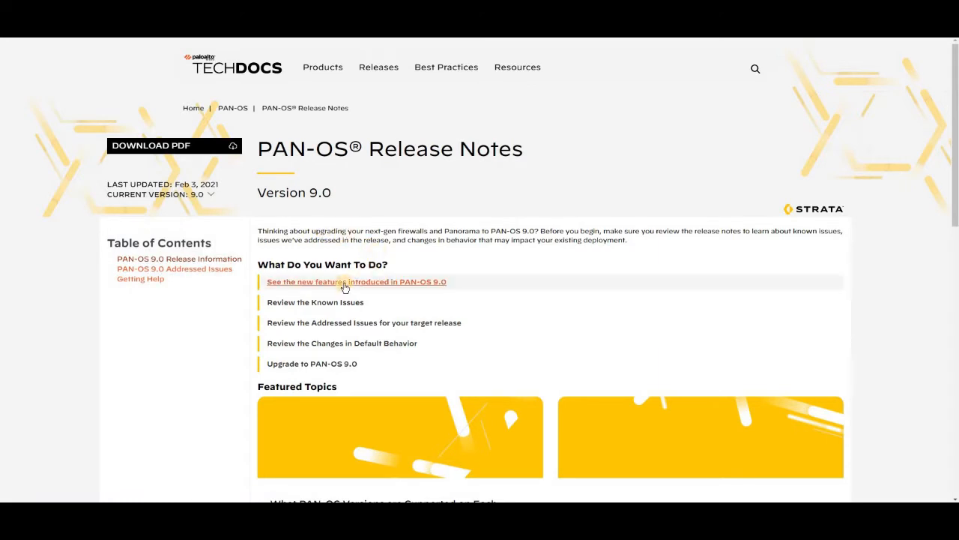
mouse_move(345, 281)
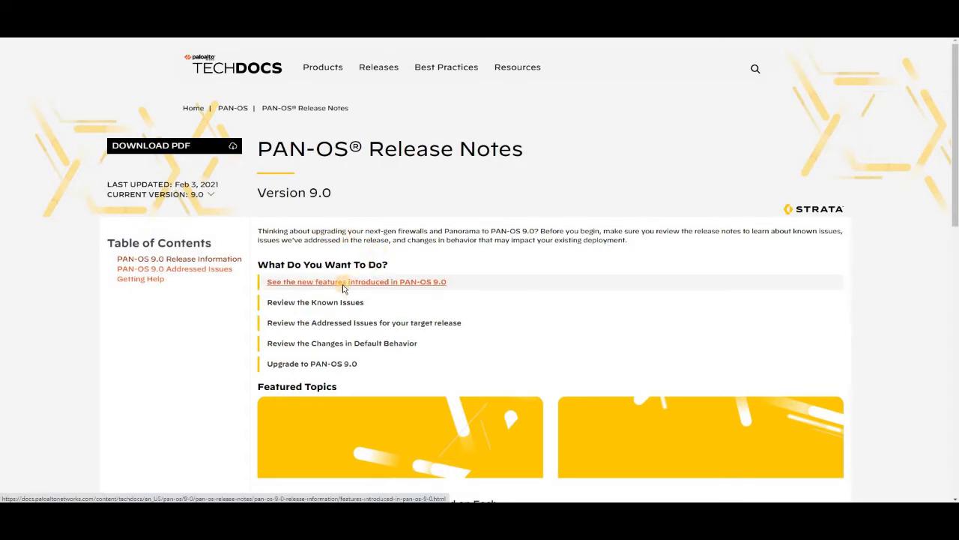
left_click(356, 282)
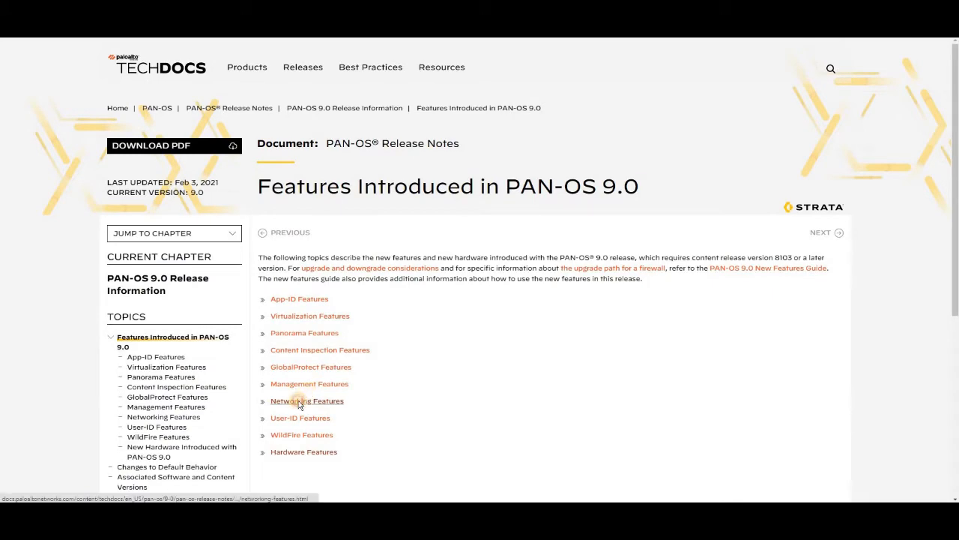
left_click(306, 400)
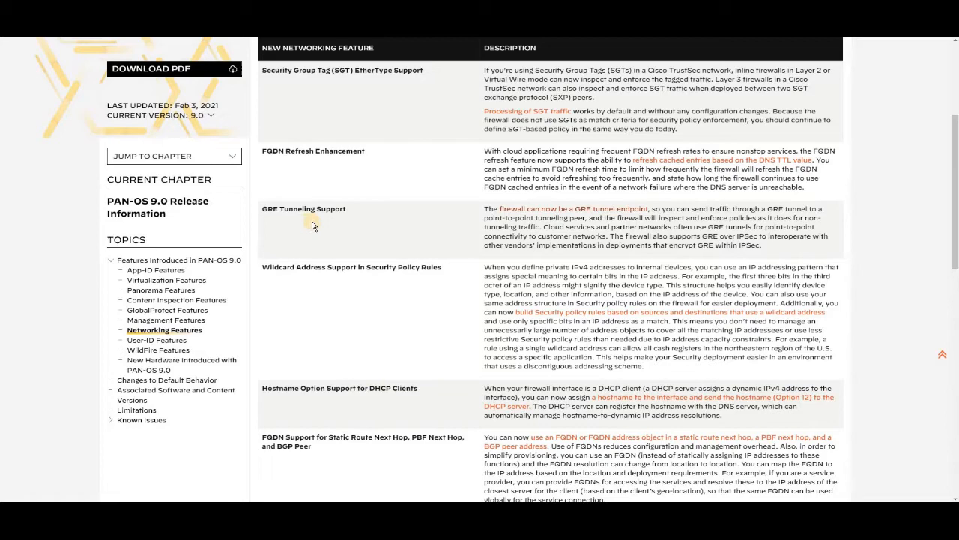
double_click(333, 210)
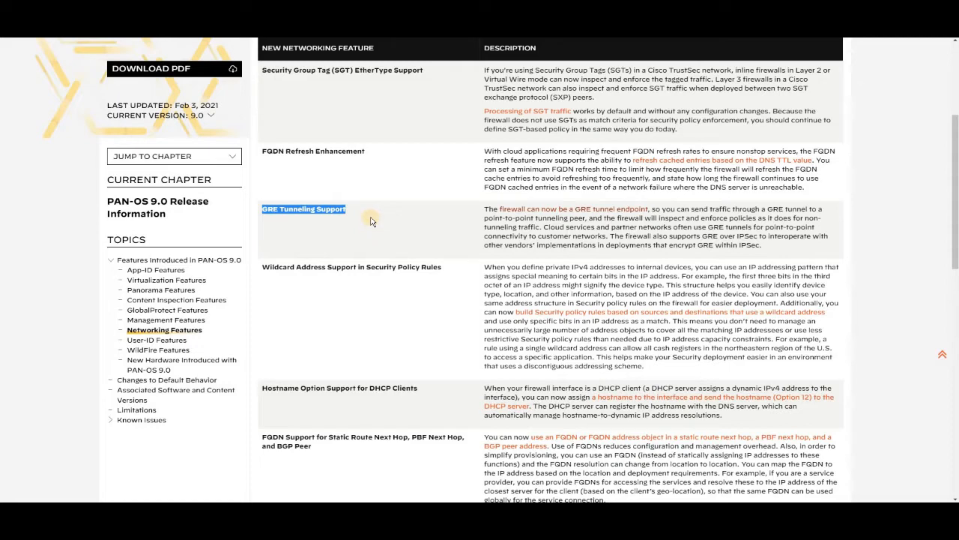
mouse_move(343, 225)
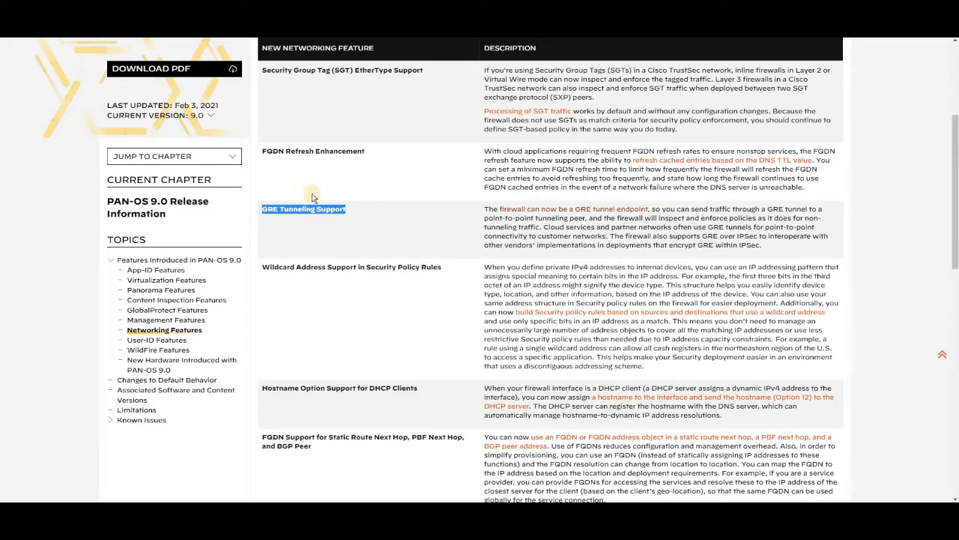
mouse_move(273, 230)
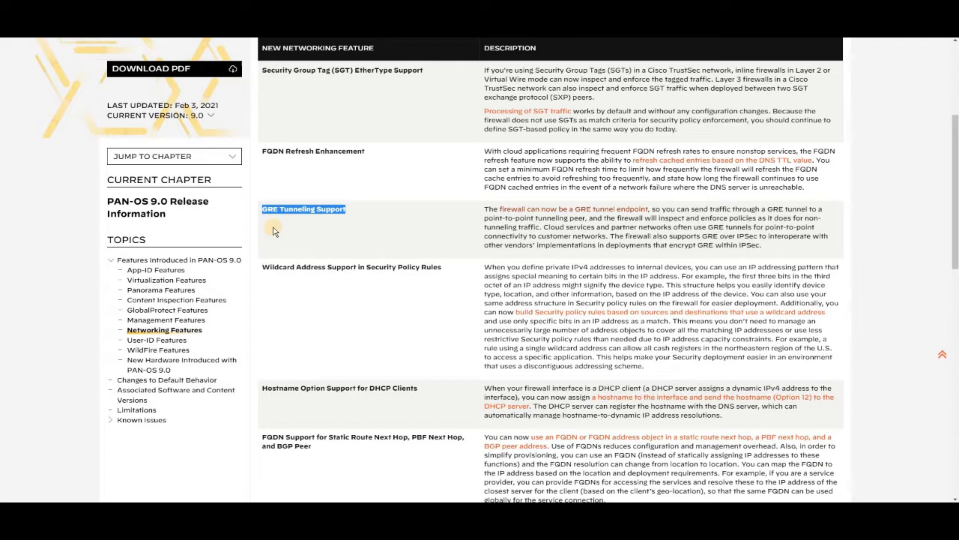
mouse_move(299, 228)
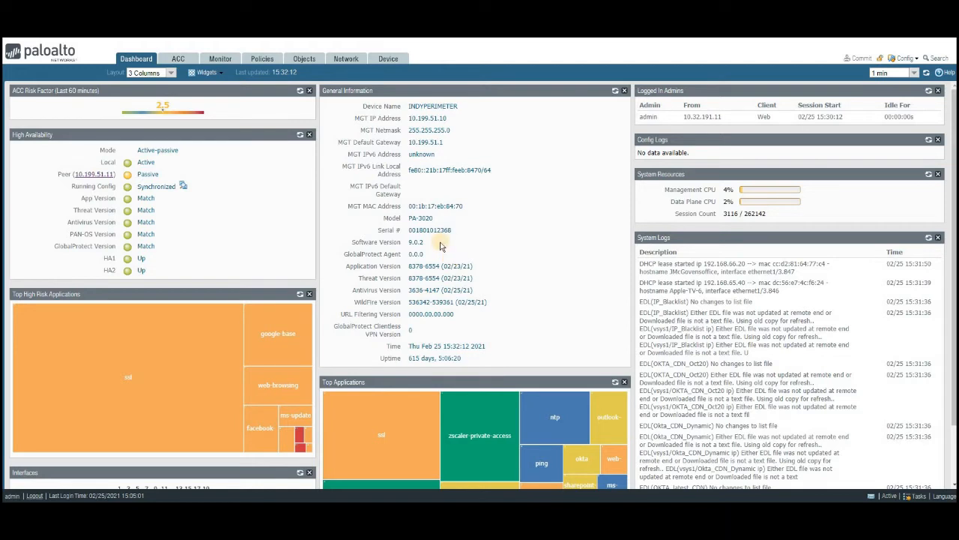
mouse_move(437, 247)
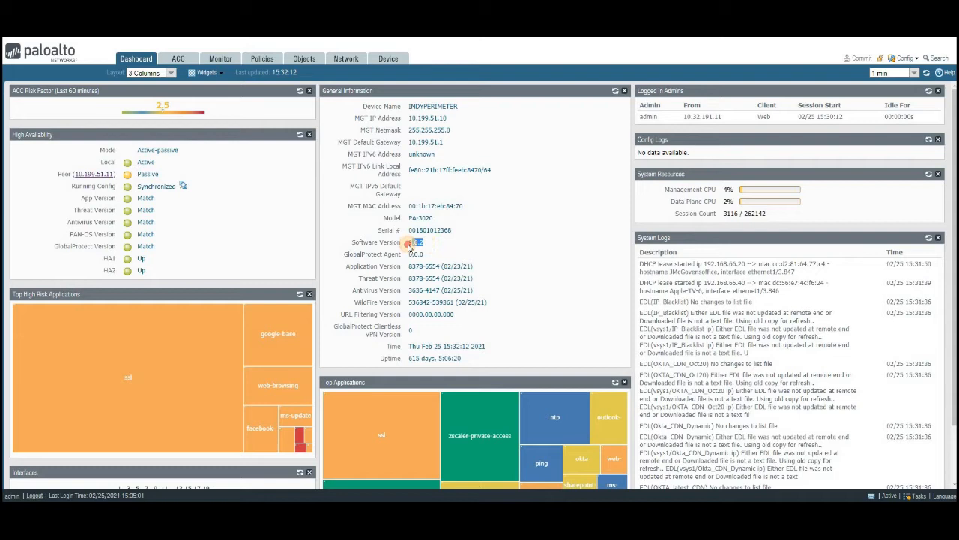
Check the Dashboard shows software version 9.0.2, then head to the Network tunnel interfaces.
double_click(415, 241)
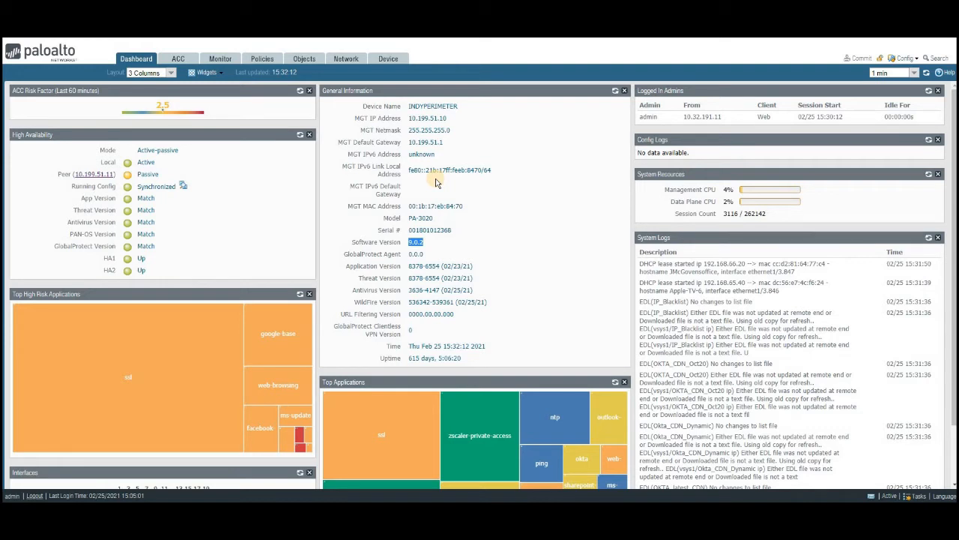
left_click(345, 58)
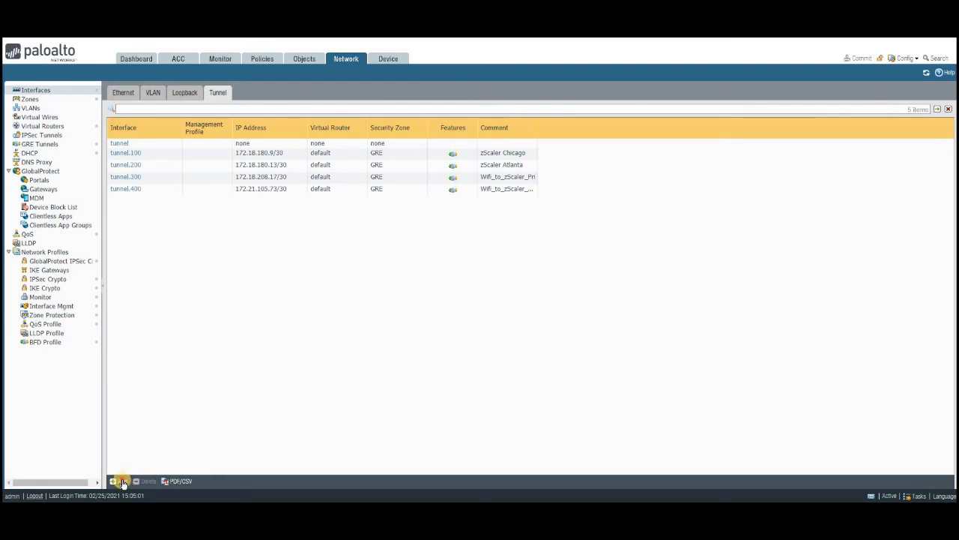
Edit tunnel.300 and start a new security zone from its Security Zone dropdown.
left_click(118, 480)
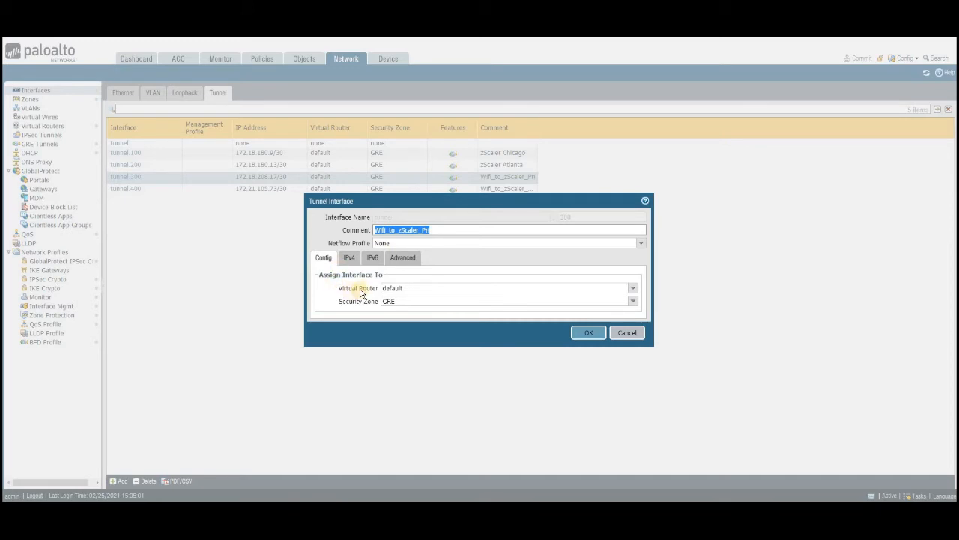
mouse_move(408, 291)
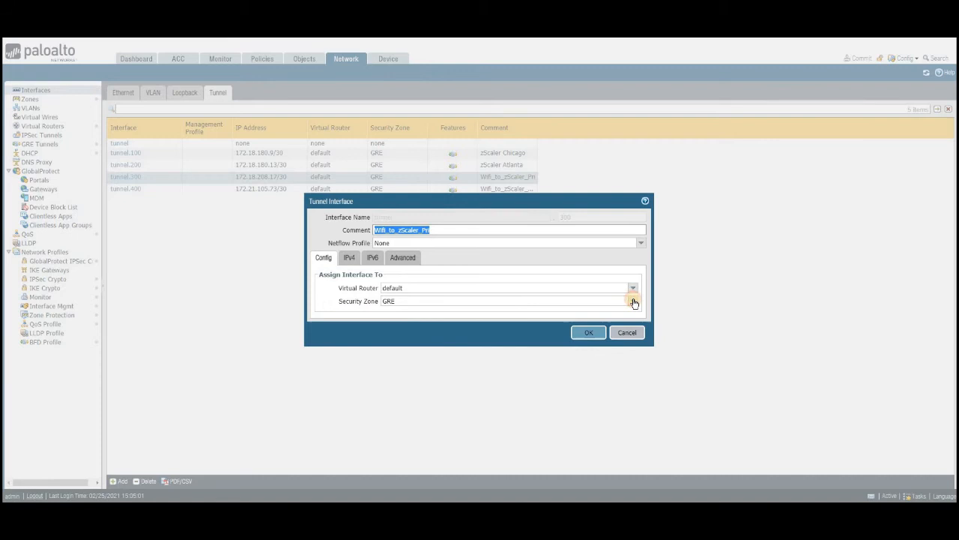
left_click(632, 300)
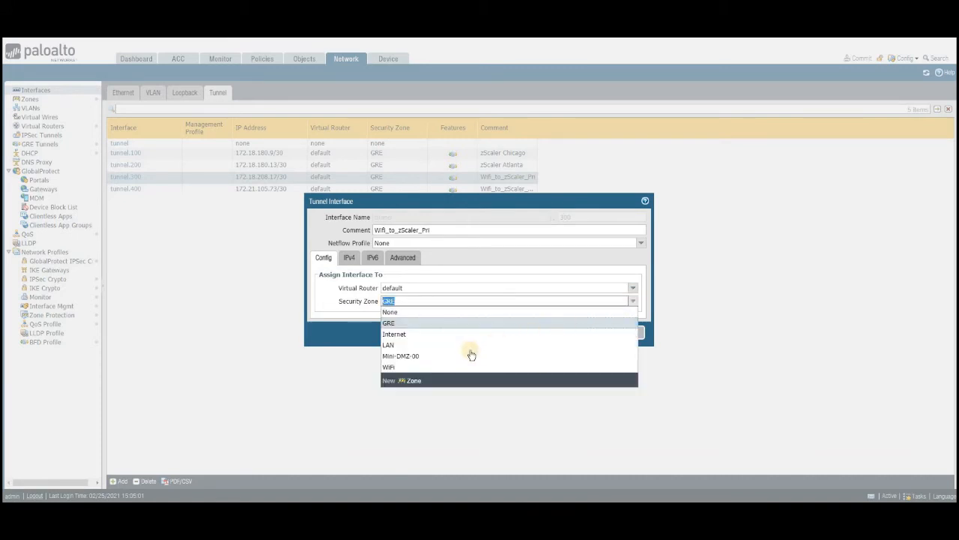
mouse_move(417, 381)
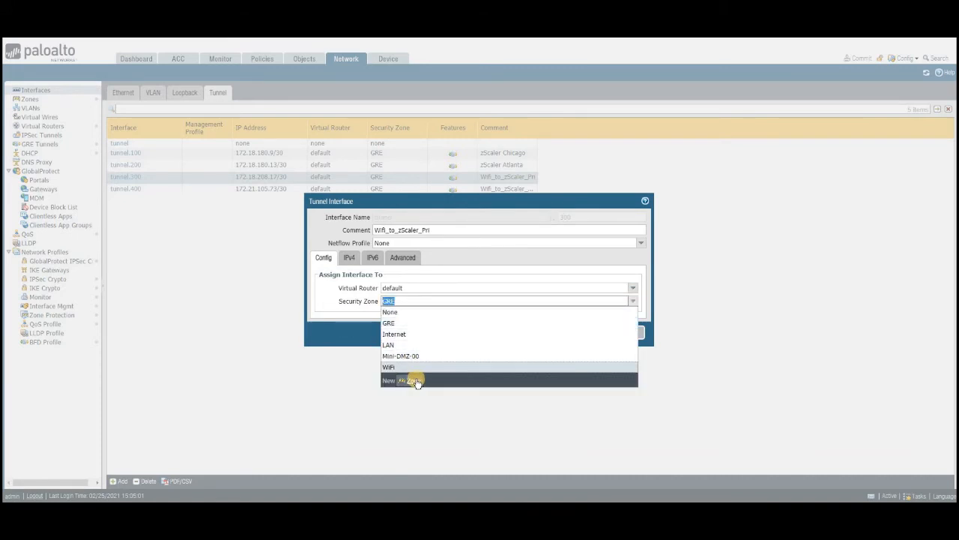
left_click(402, 381)
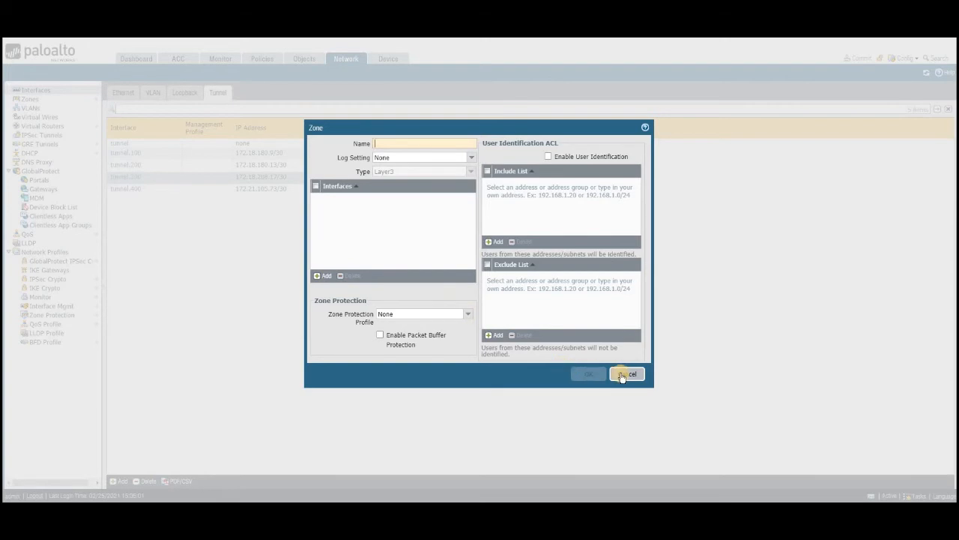
Discard the new zone, review the GRE zone holding tunnel.100 through tunnel.400, and reopen tunnel.300.
left_click(626, 375)
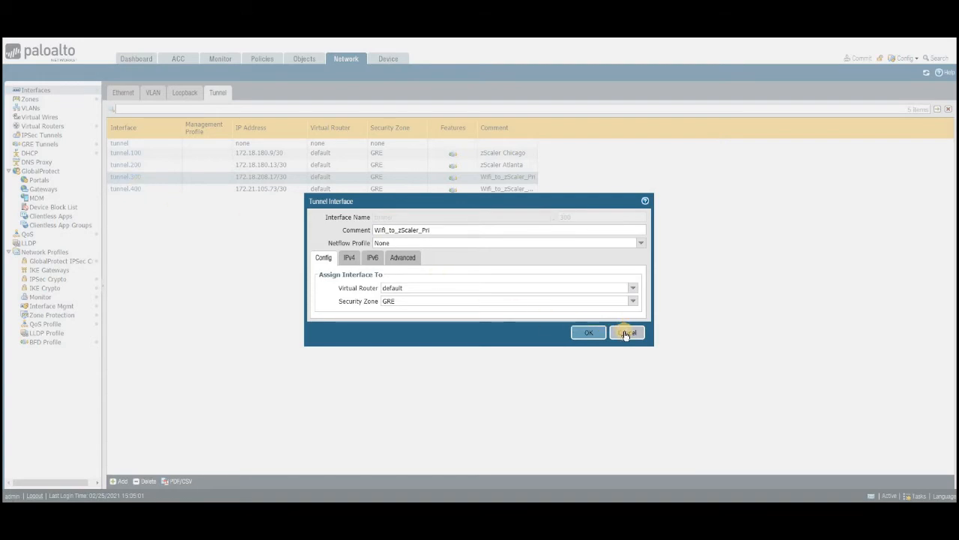
left_click(626, 333)
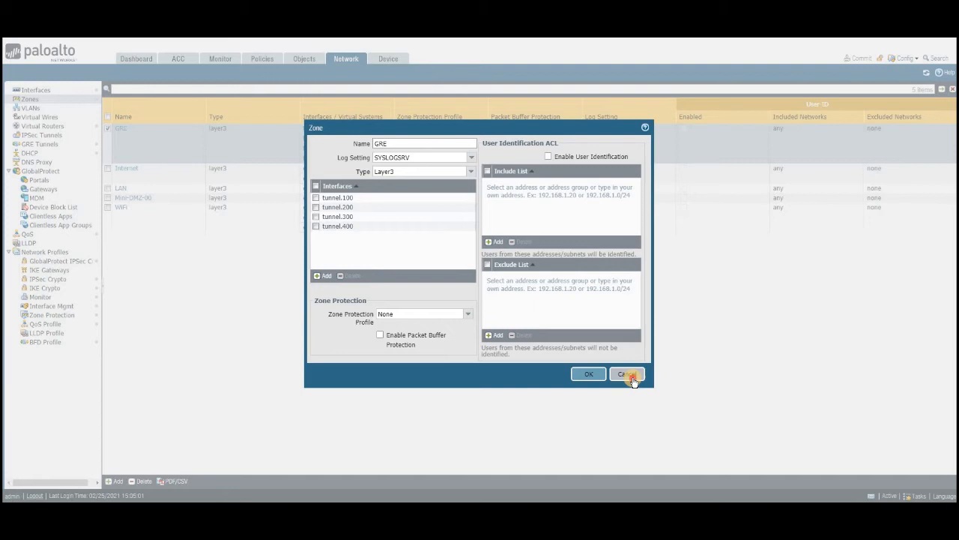
left_click(627, 375)
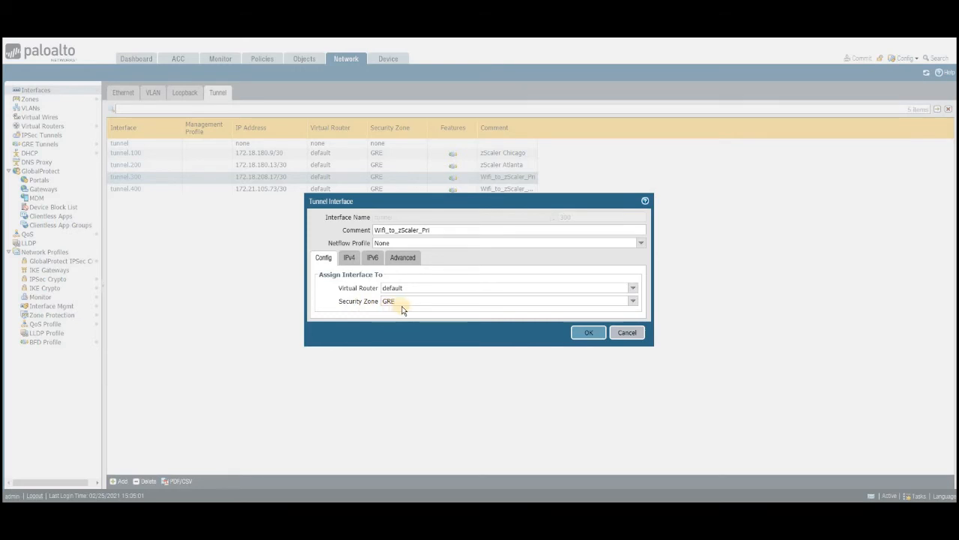
Show tunnel.300's IPv4 address assignment, 172.16.206.17/30.
left_click(348, 257)
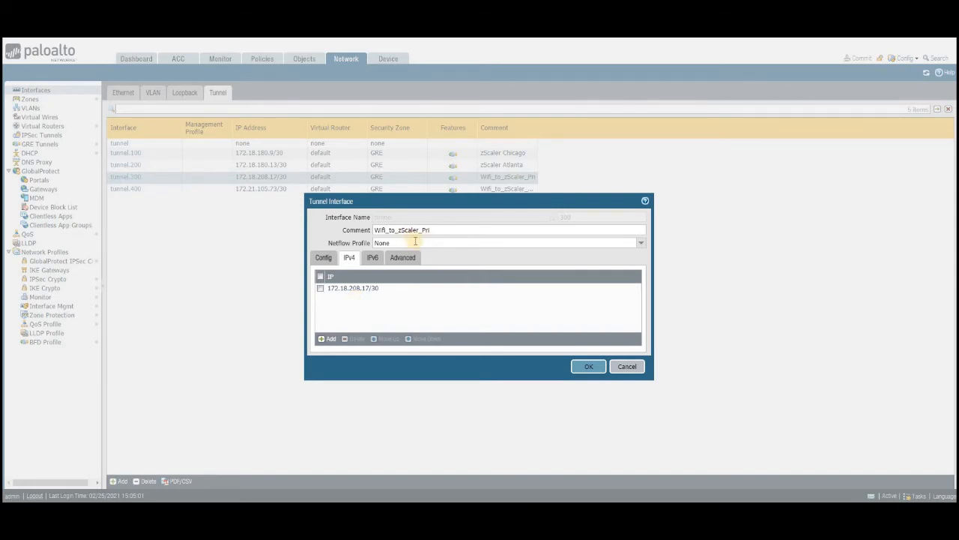
mouse_move(383, 292)
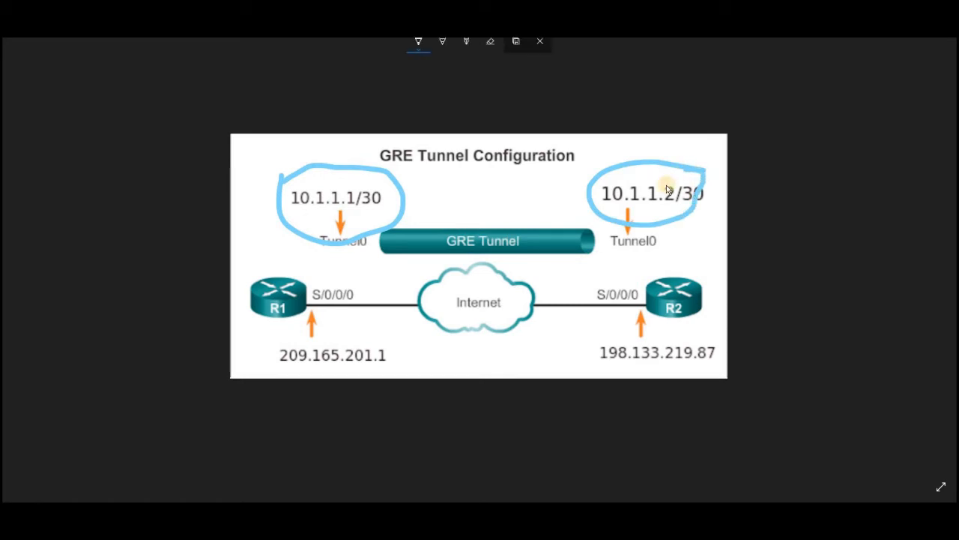
mouse_move(444, 189)
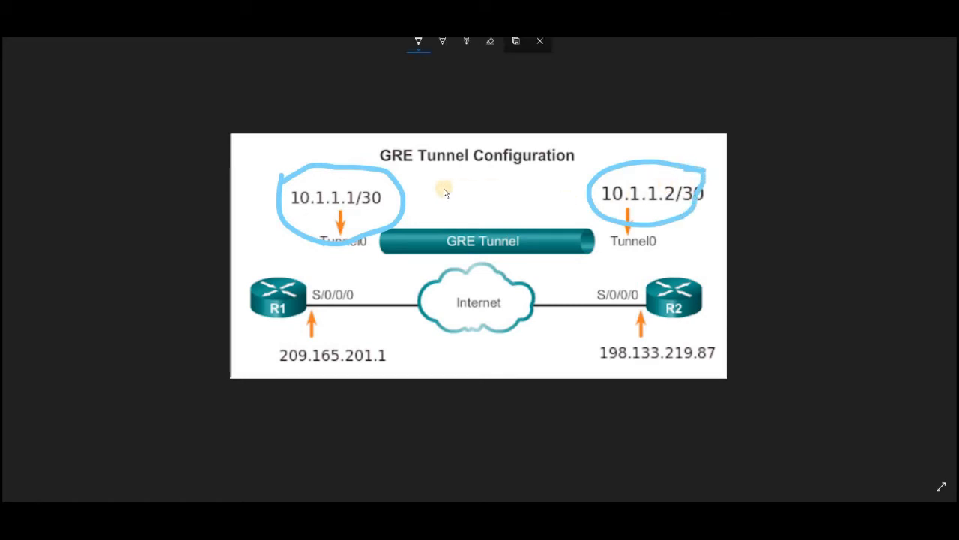
mouse_move(450, 193)
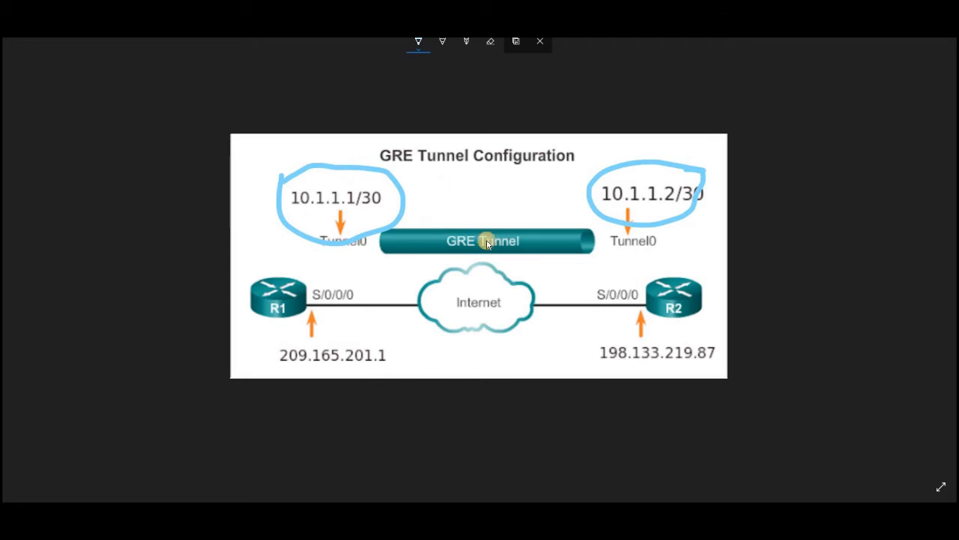
mouse_move(501, 201)
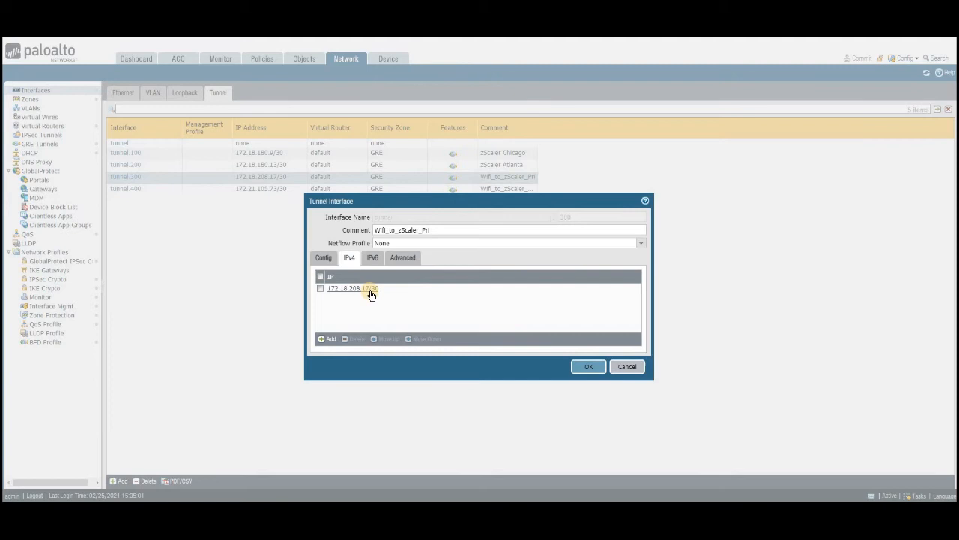
Leave tunnel.300's settings unsaved and go to the GRE Tunnels list for the Wi-Fi primary tunnel.
left_click(402, 258)
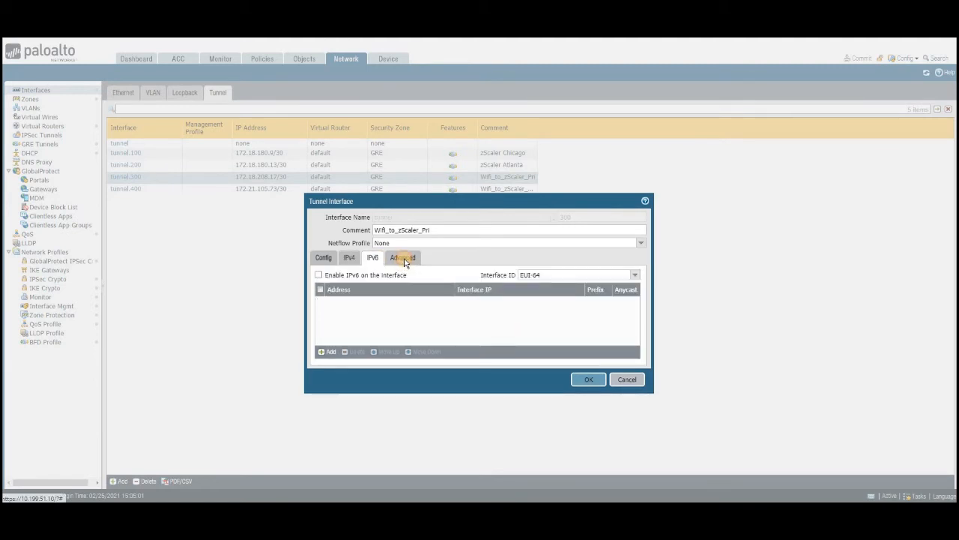
left_click(402, 258)
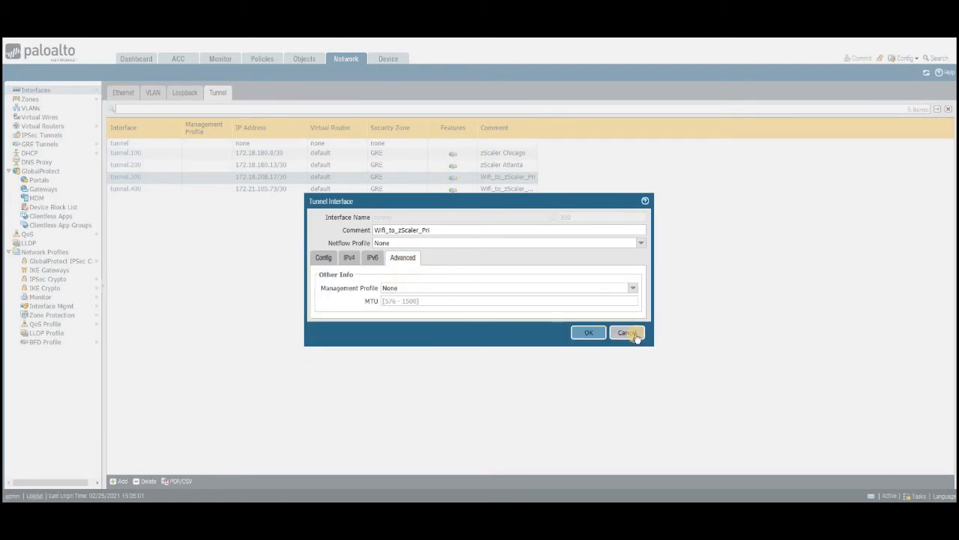
left_click(627, 333)
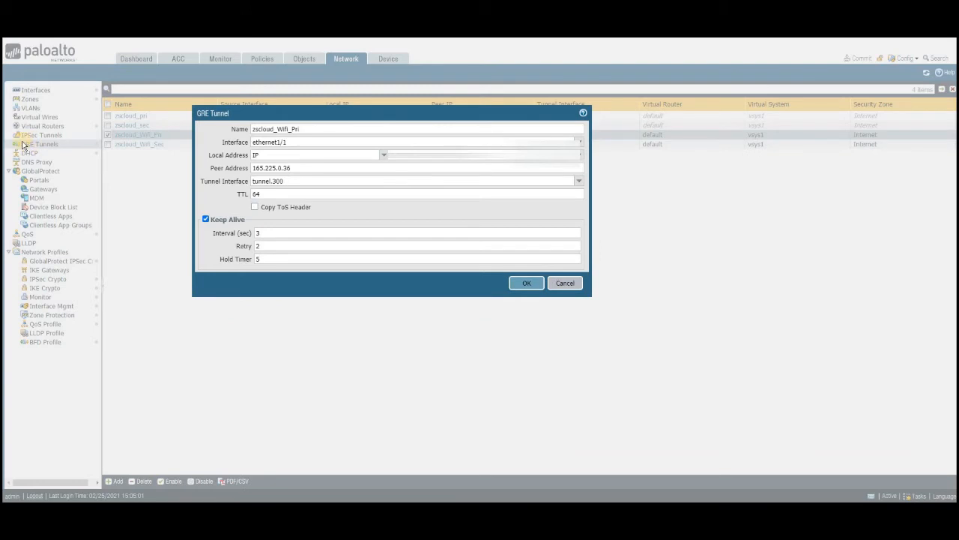
mouse_move(158, 177)
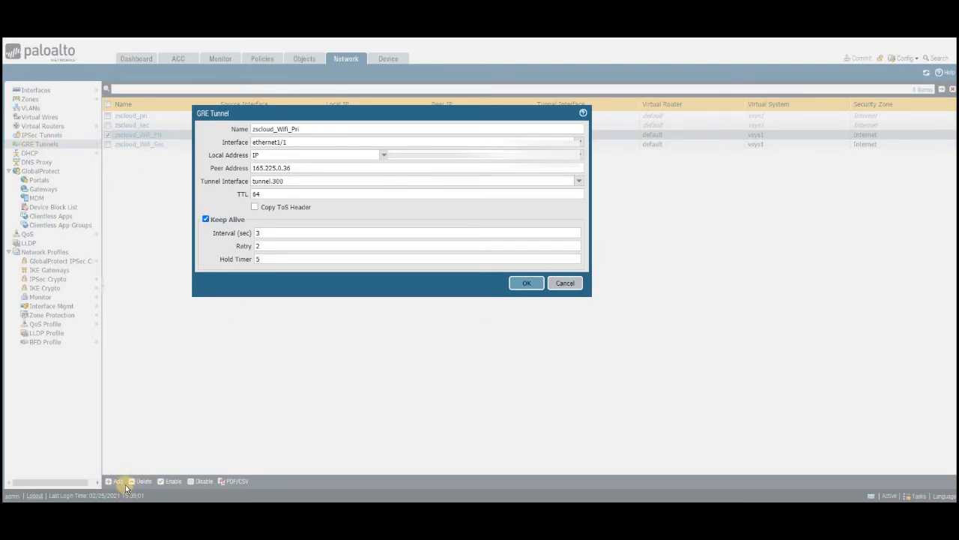
mouse_move(168, 300)
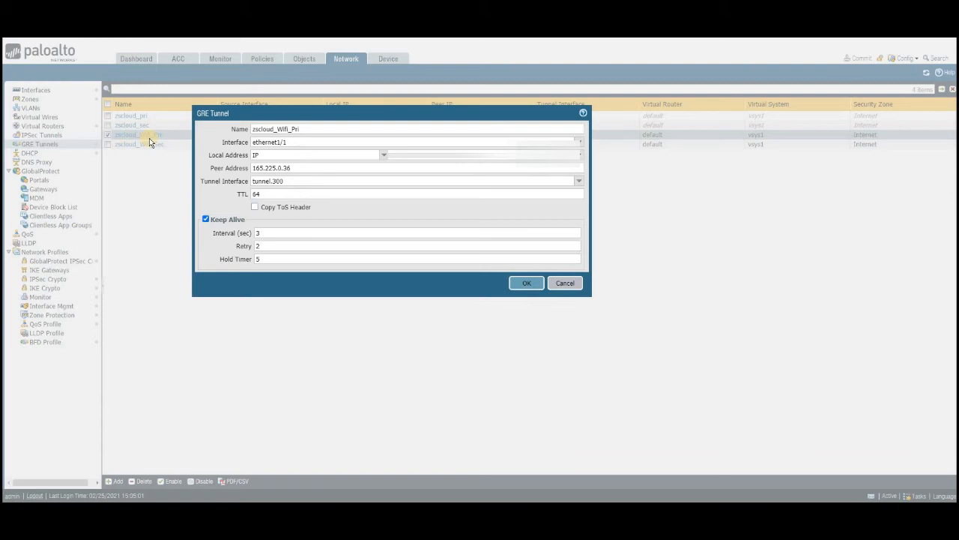
left_click(315, 154)
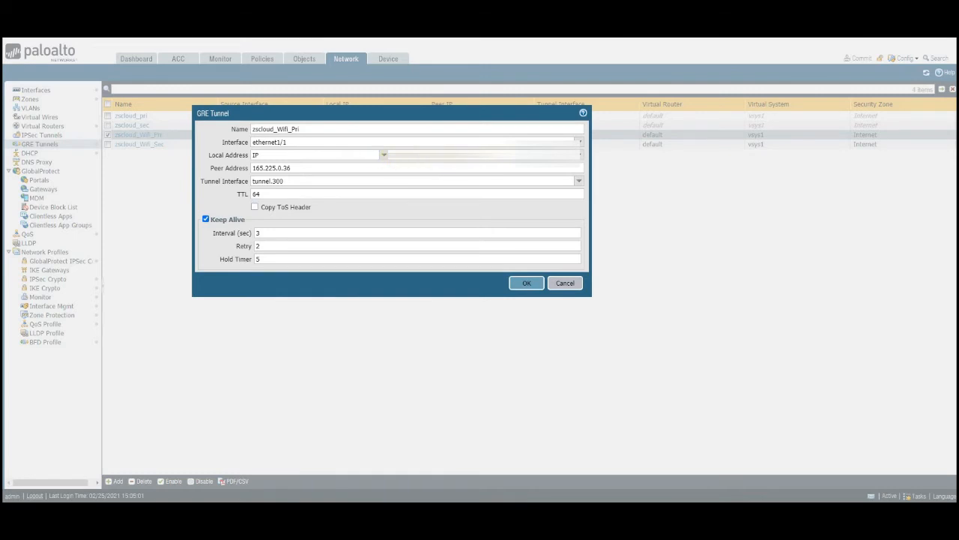
left_click(297, 168)
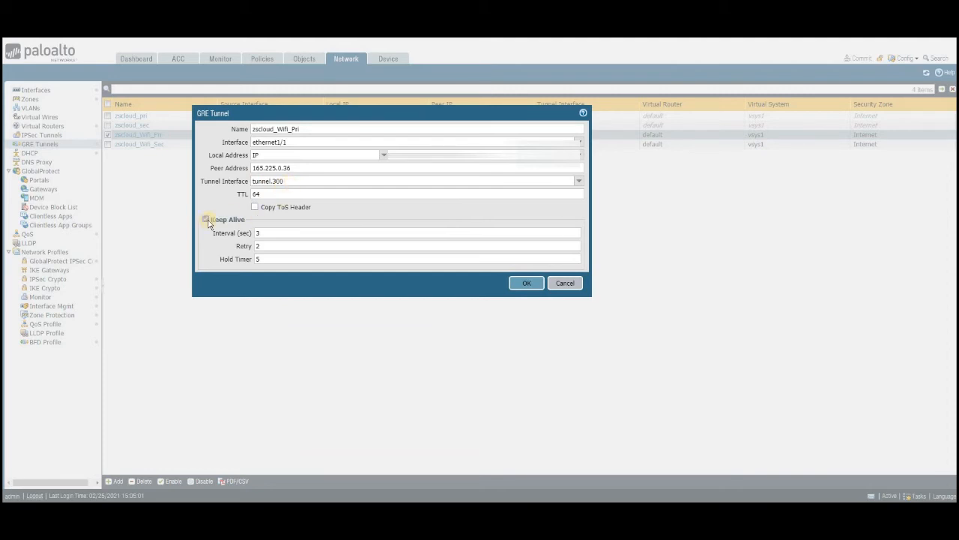
left_click(207, 219)
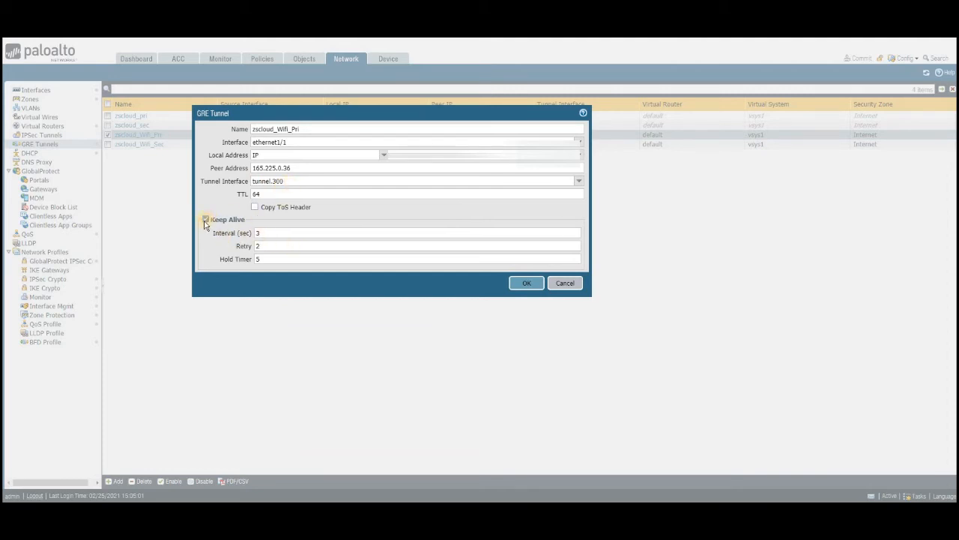
left_click(207, 219)
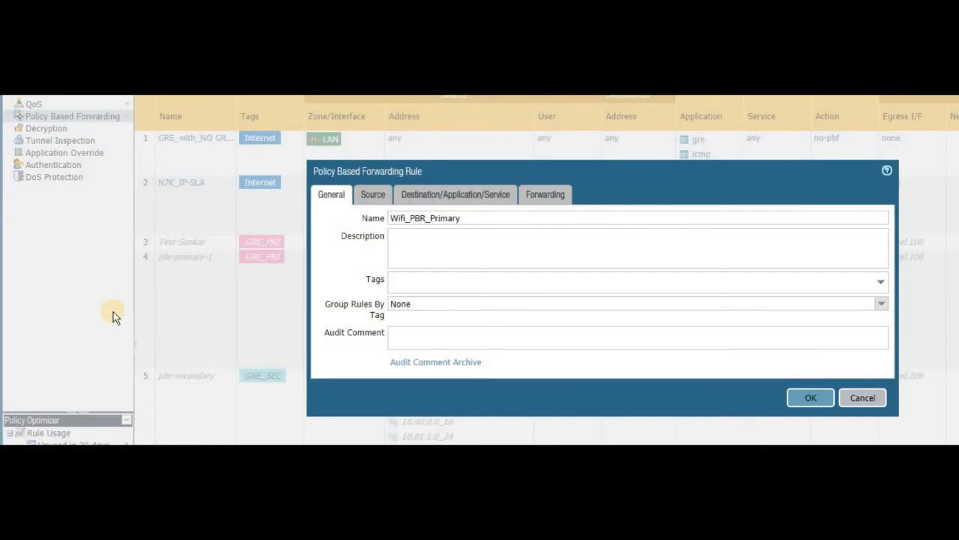
mouse_move(38, 120)
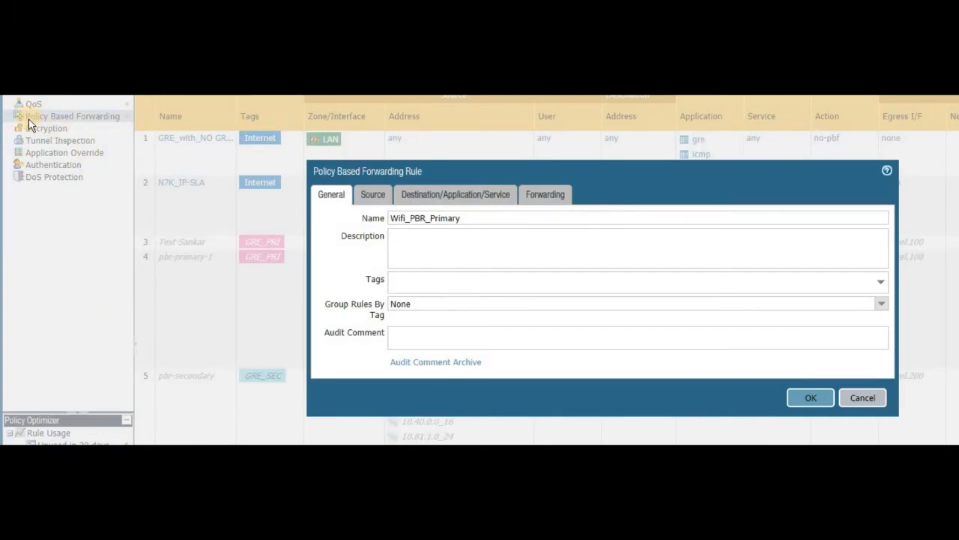
mouse_move(44, 120)
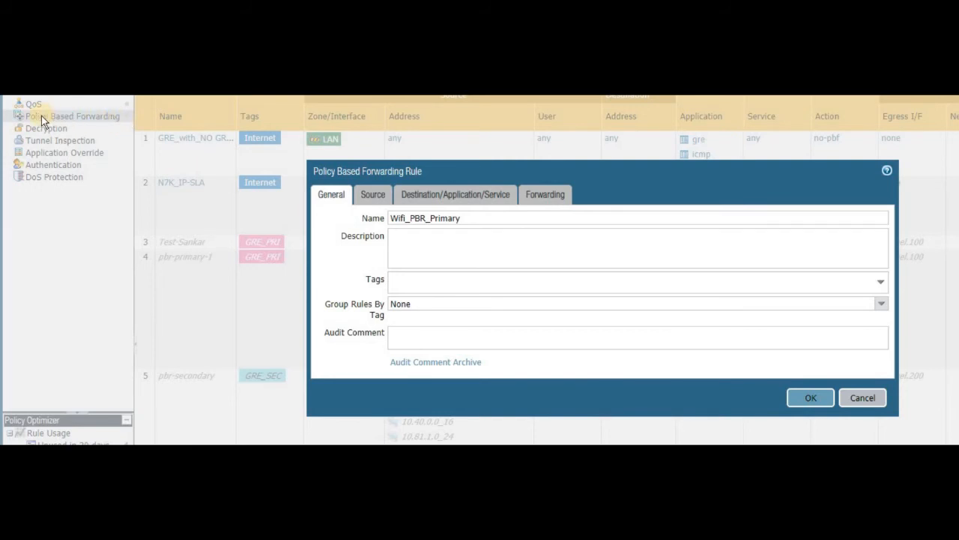
mouse_move(123, 127)
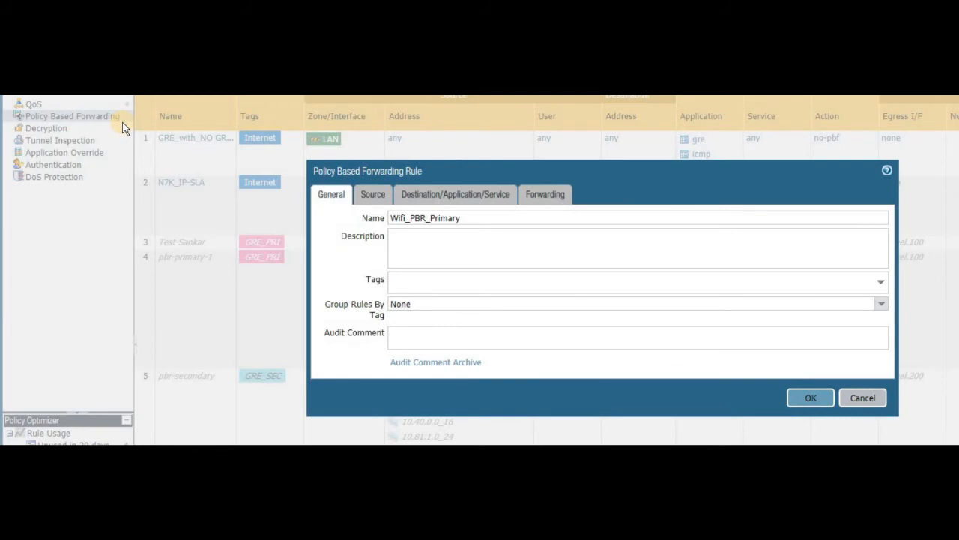
mouse_move(157, 315)
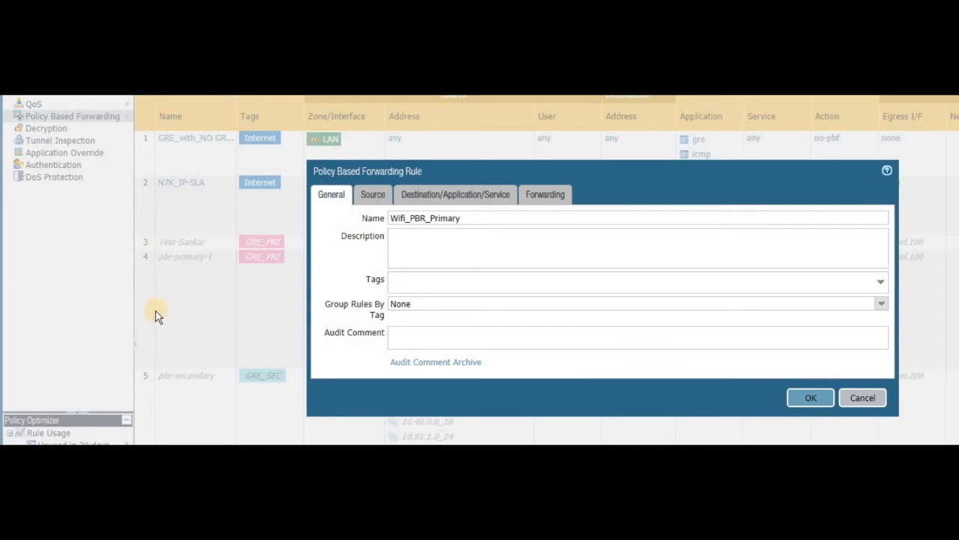
mouse_move(157, 315)
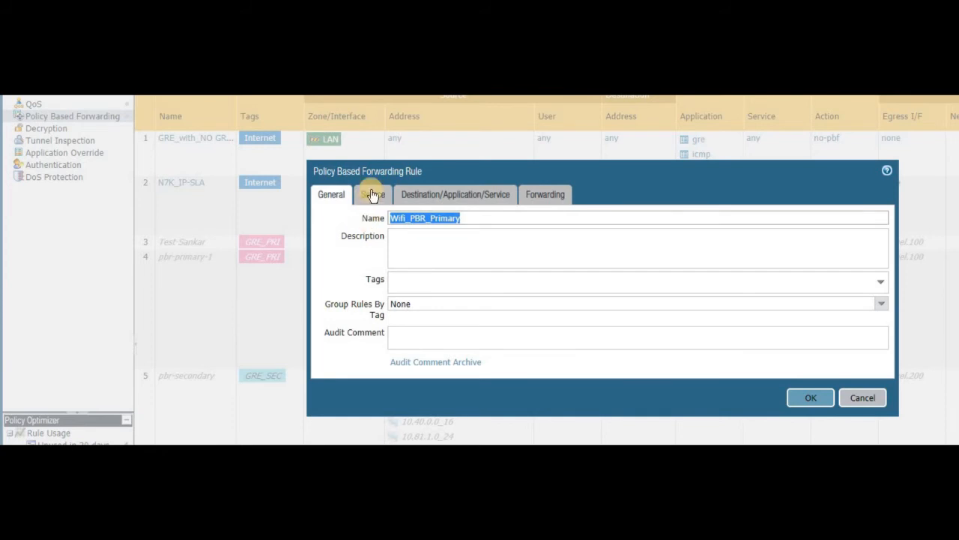
Review the Wifi_PBR_Primary rule's source, destination/application/service and forwarding settings.
left_click(372, 195)
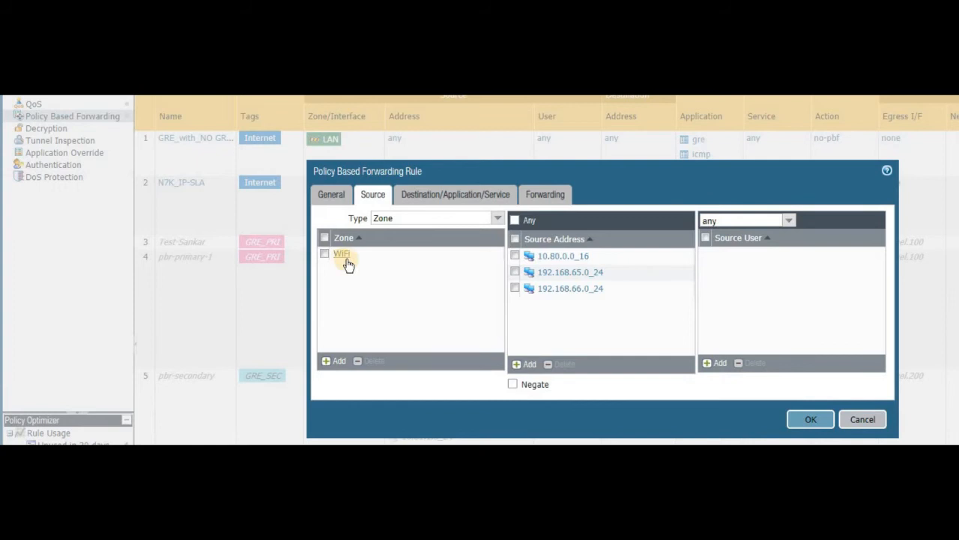
mouse_move(354, 269)
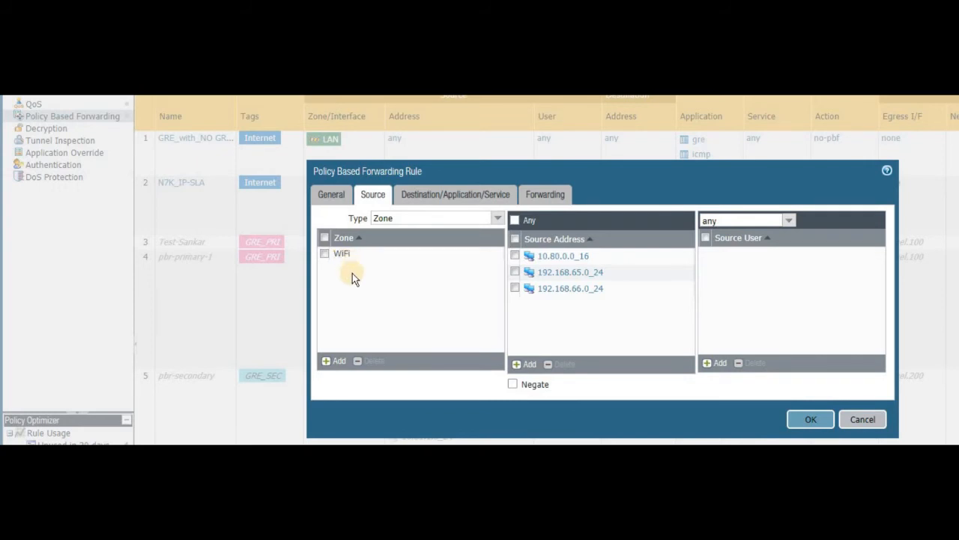
mouse_move(369, 273)
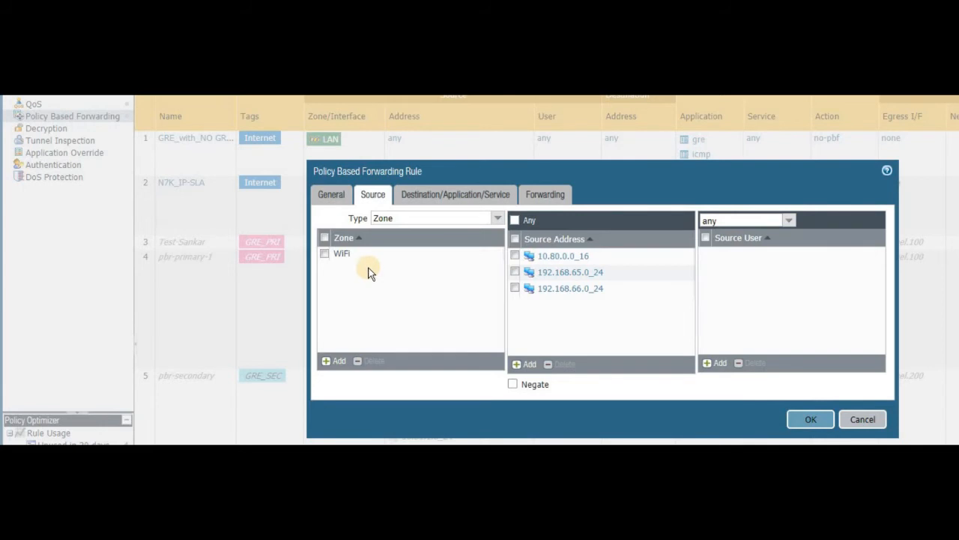
mouse_move(419, 276)
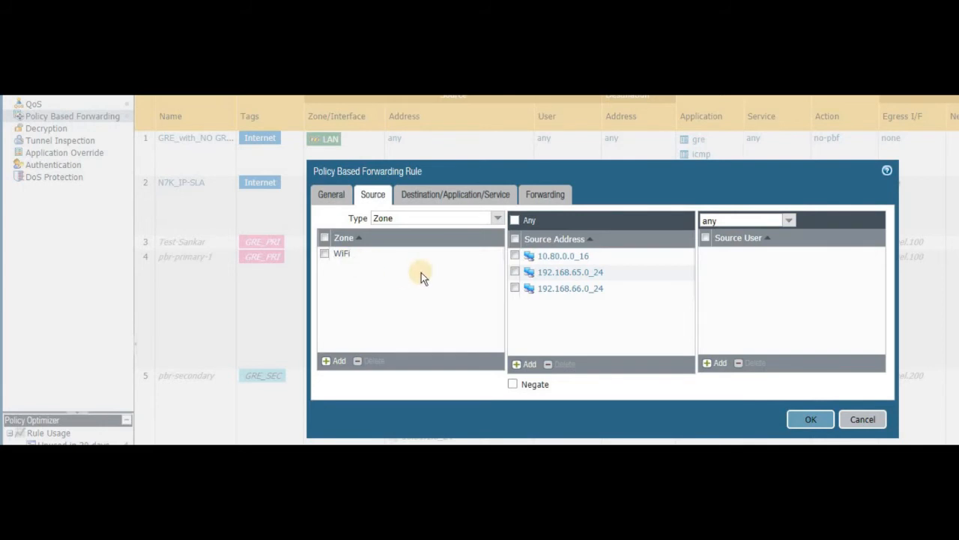
left_click(456, 195)
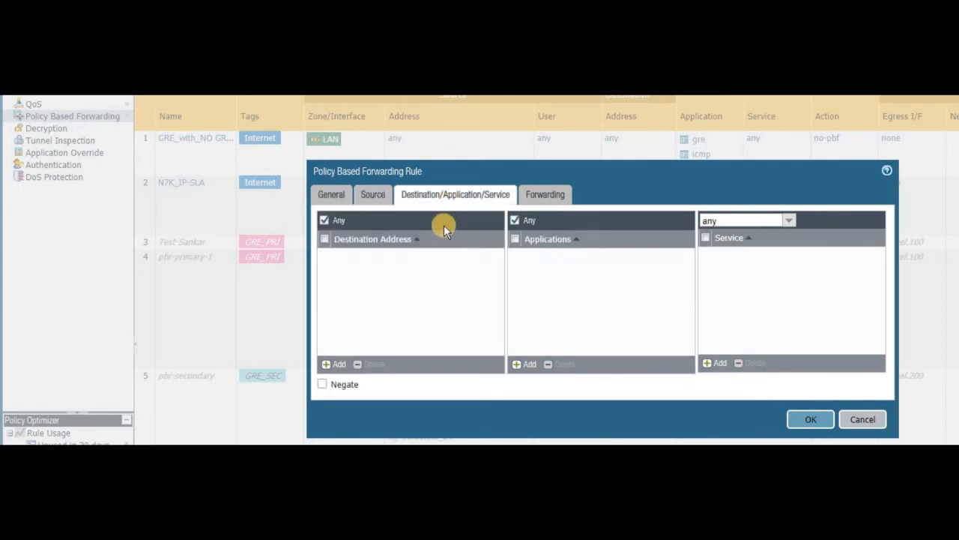
mouse_move(742, 257)
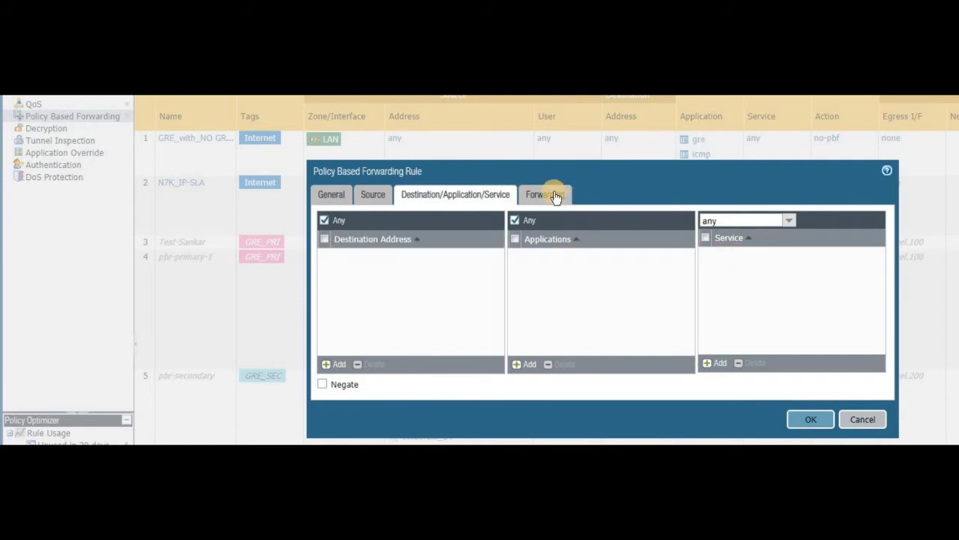
left_click(546, 195)
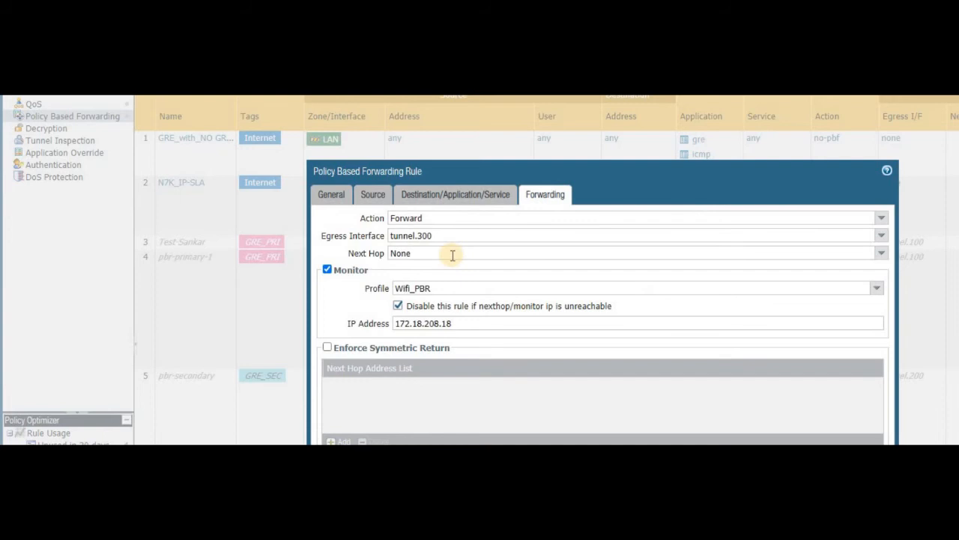
mouse_move(403, 247)
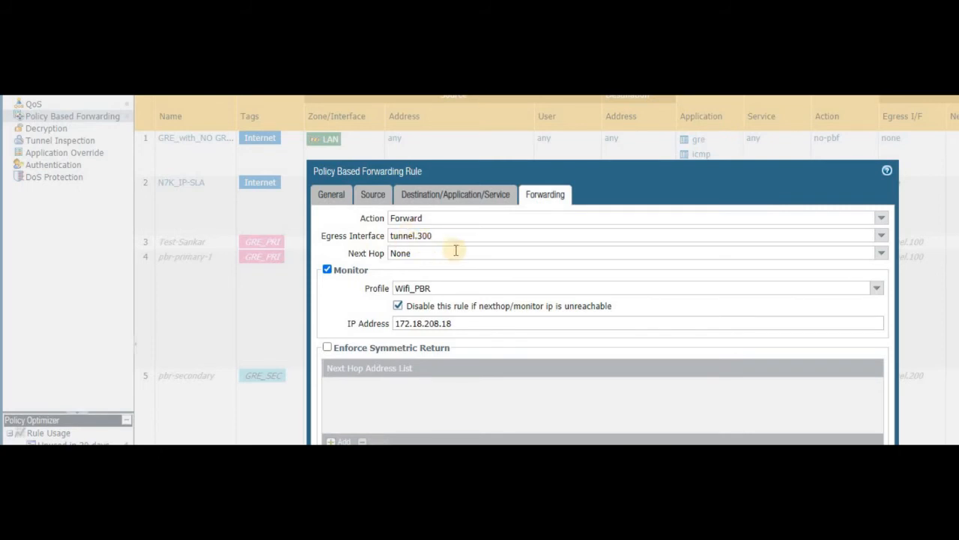
mouse_move(451, 236)
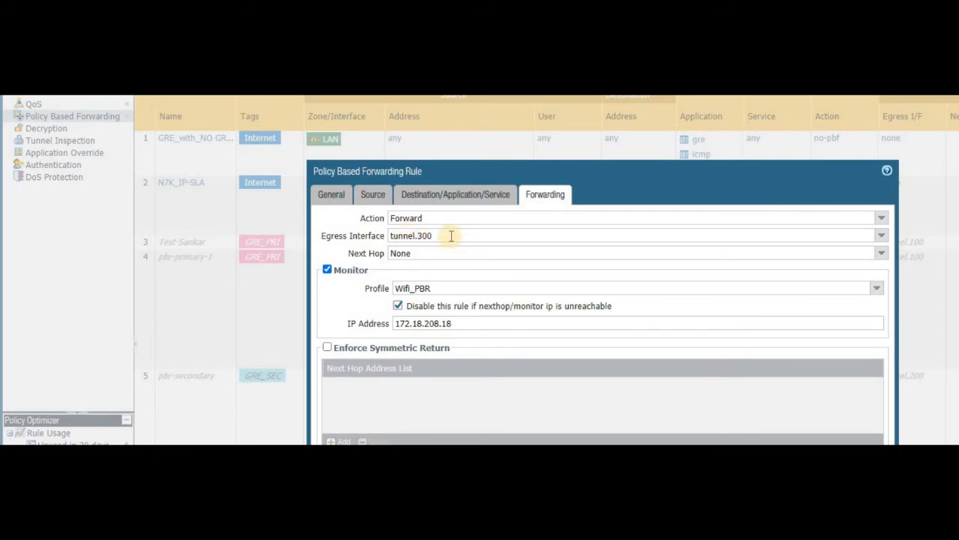
mouse_move(350, 276)
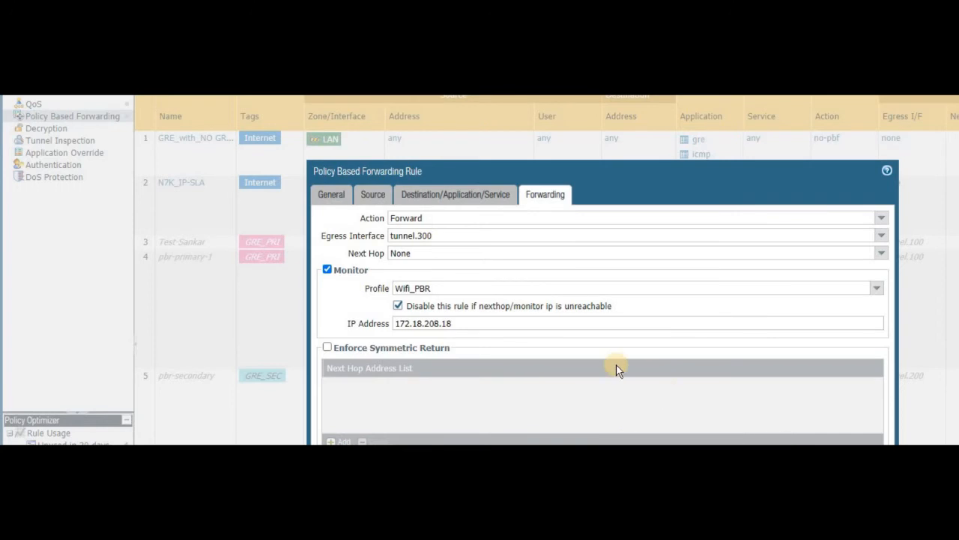
mouse_move(614, 351)
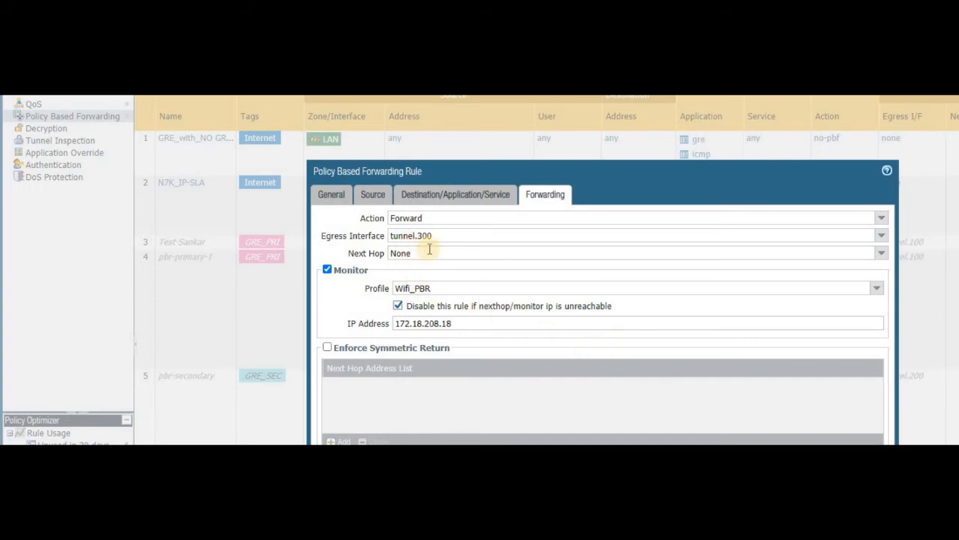
mouse_move(447, 247)
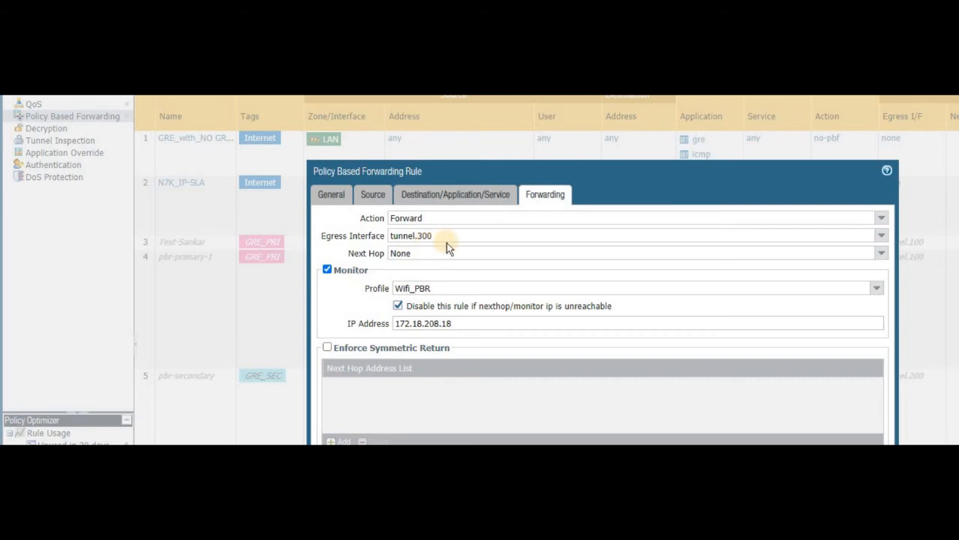
mouse_move(392, 291)
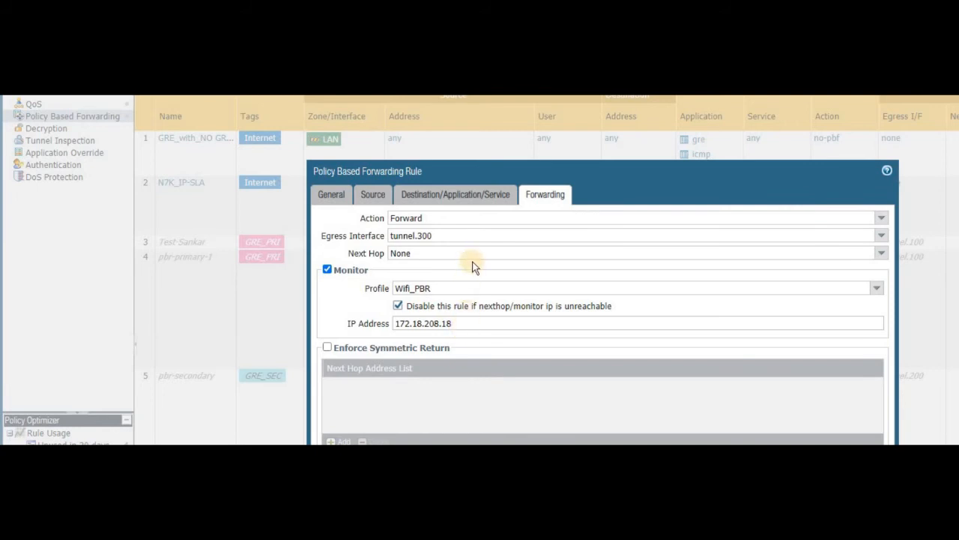
mouse_move(465, 336)
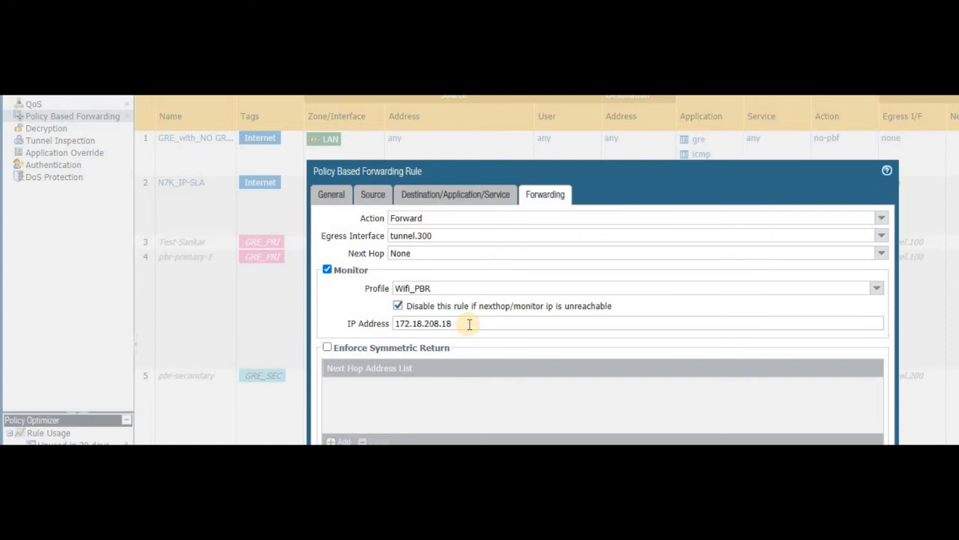
Confirm the rule forwards via tunnel.300, monitoring 172.18.208.18 with profile Wifi_PBR and disabling if unreachable.
double_click(422, 324)
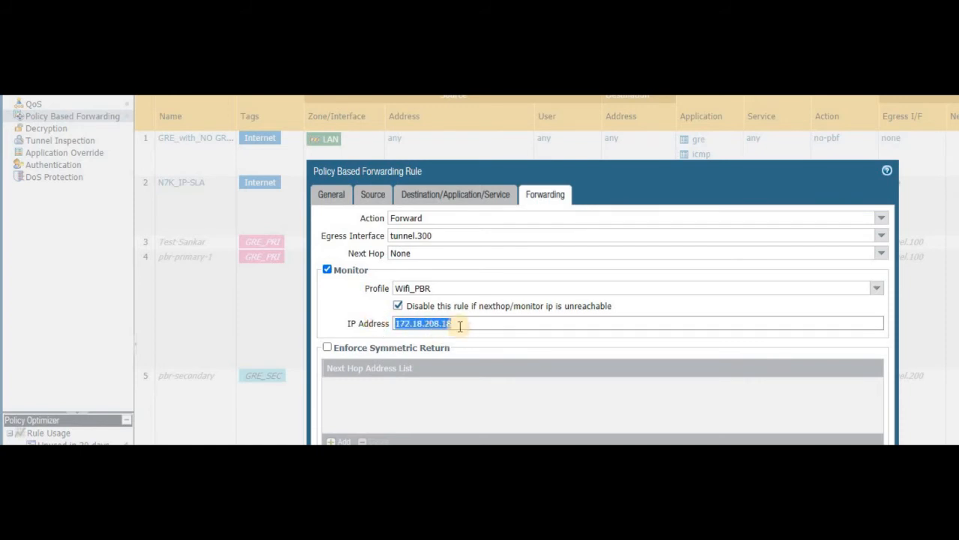
mouse_move(528, 316)
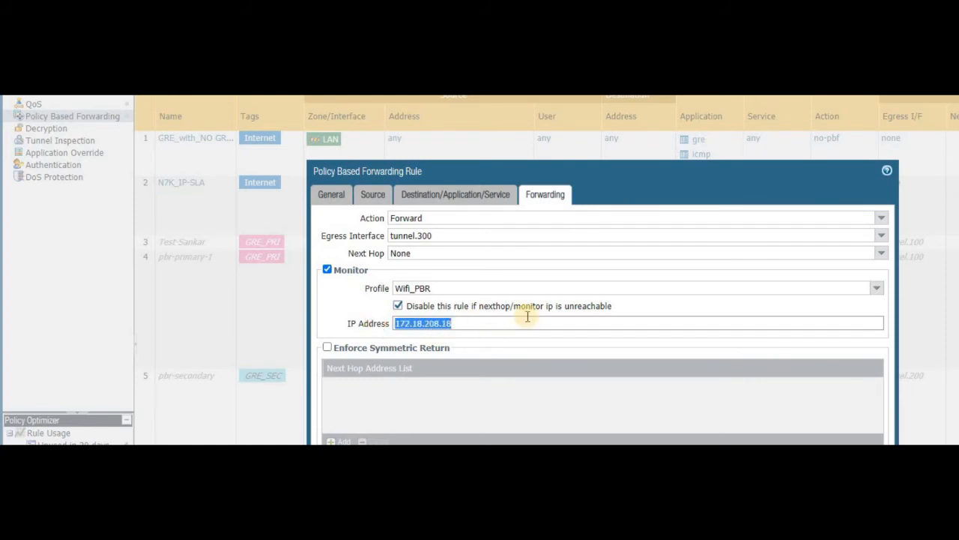
mouse_move(390, 294)
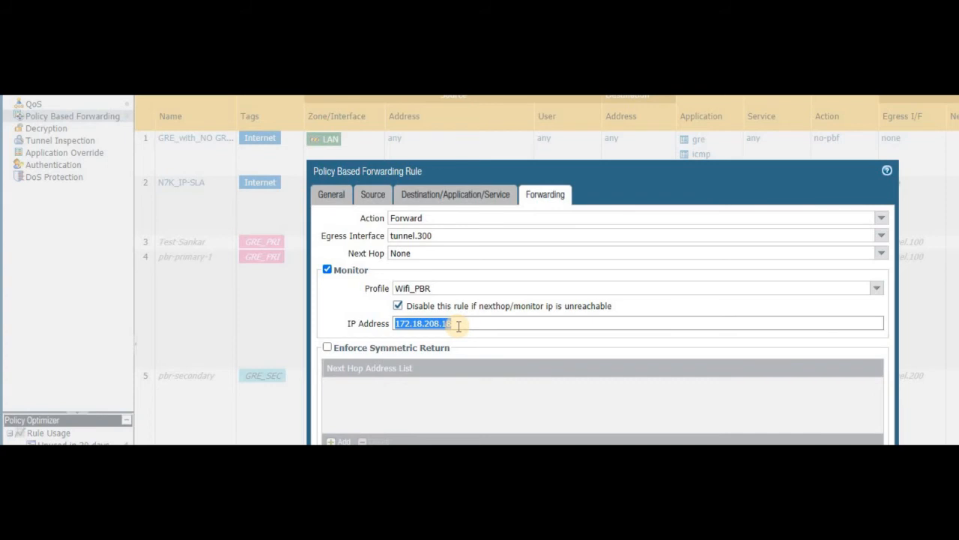
mouse_move(464, 339)
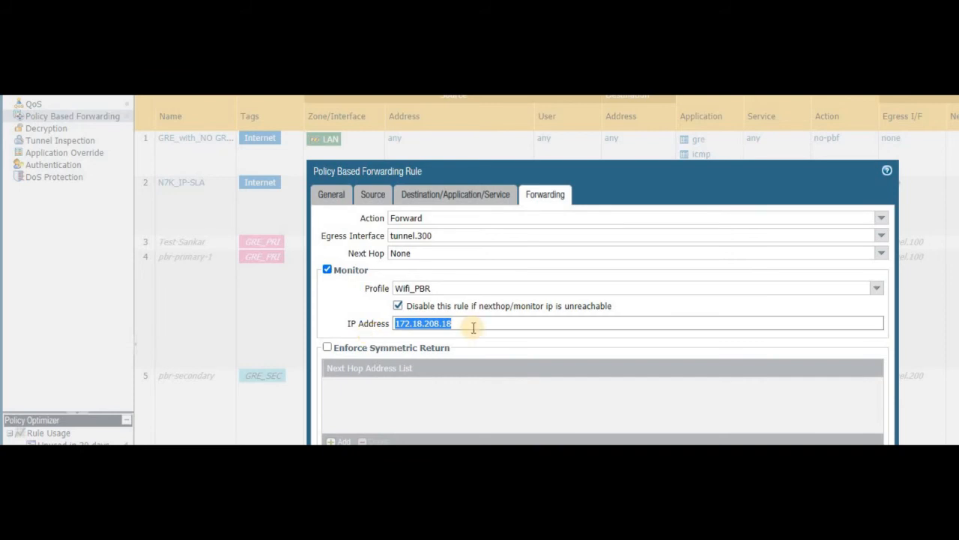
mouse_move(360, 305)
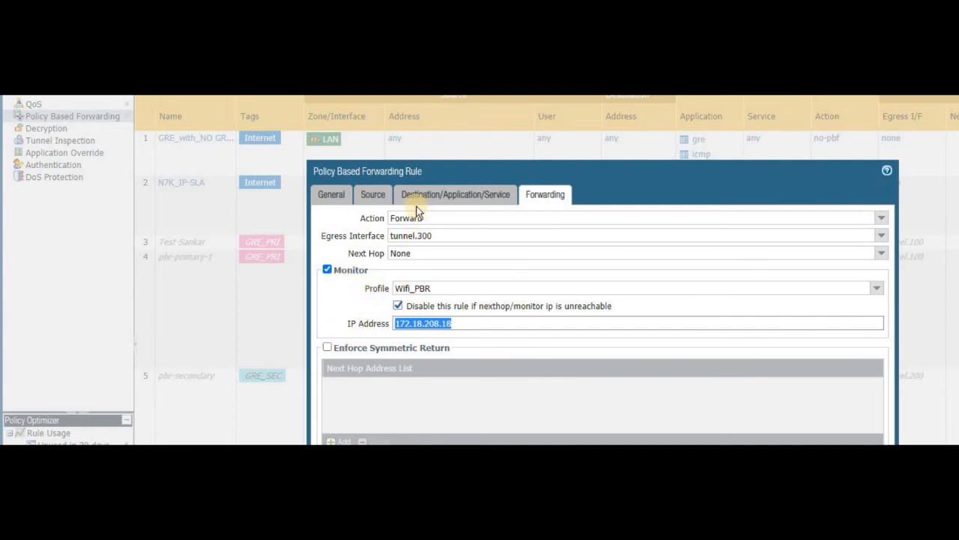
left_click(372, 195)
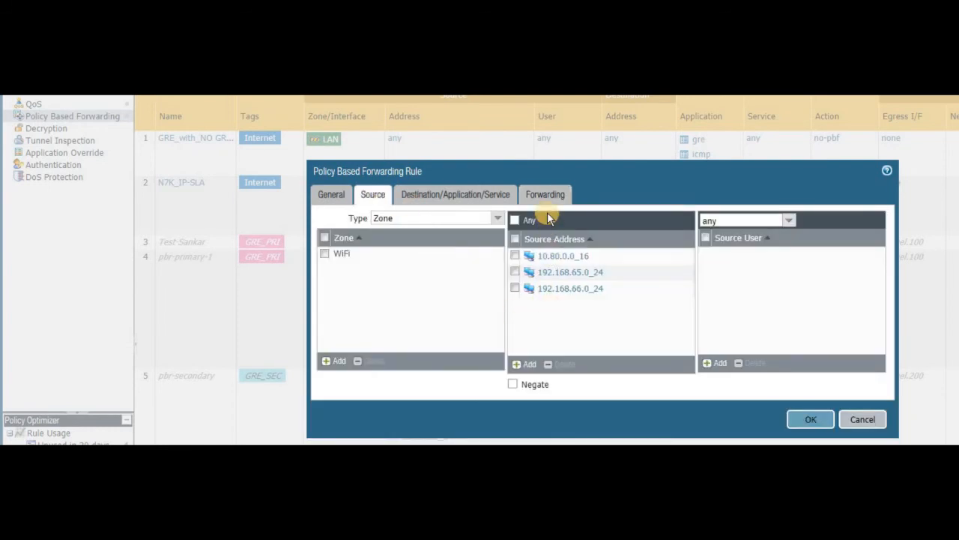
left_click(546, 195)
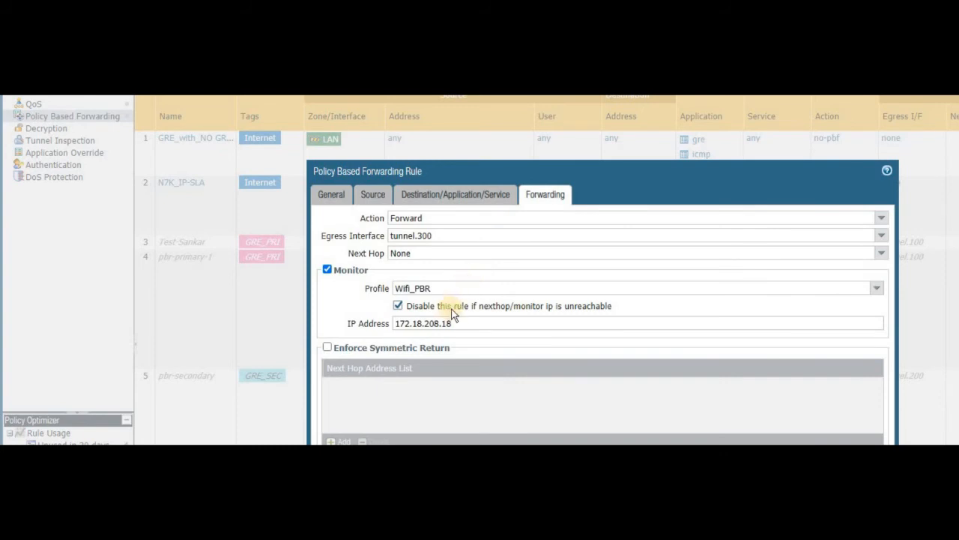
mouse_move(388, 326)
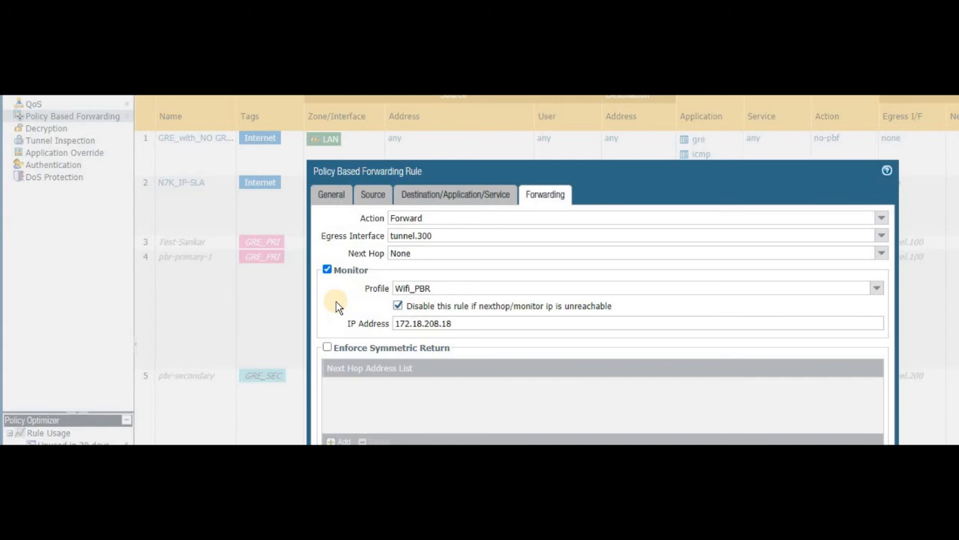
mouse_move(577, 172)
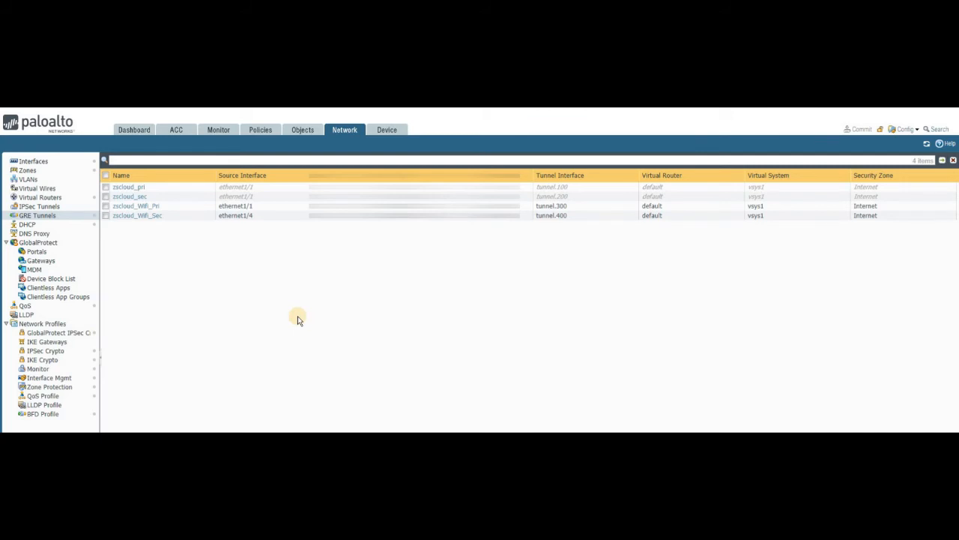
mouse_move(171, 252)
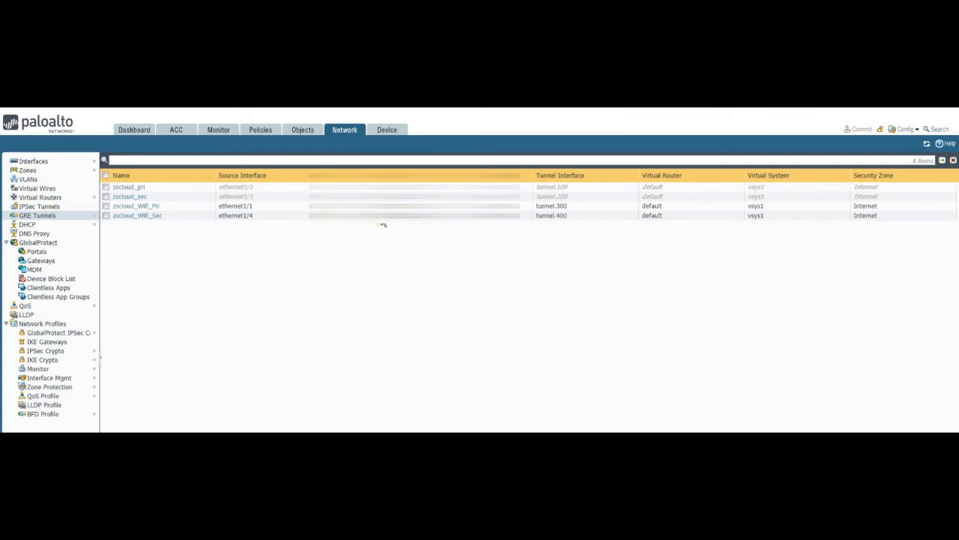
mouse_move(470, 226)
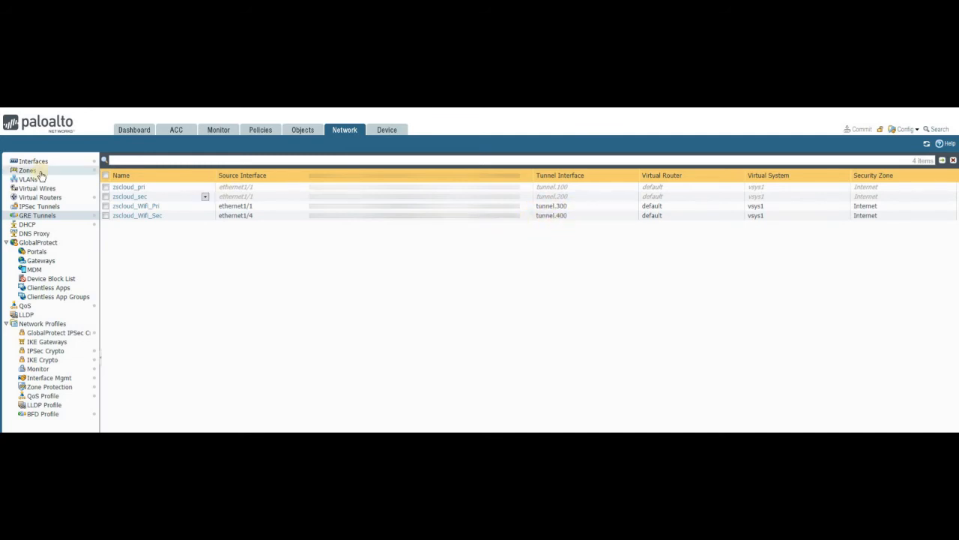
List the tunnel interfaces with their IP addresses, virtual routers and security zones.
left_click(33, 161)
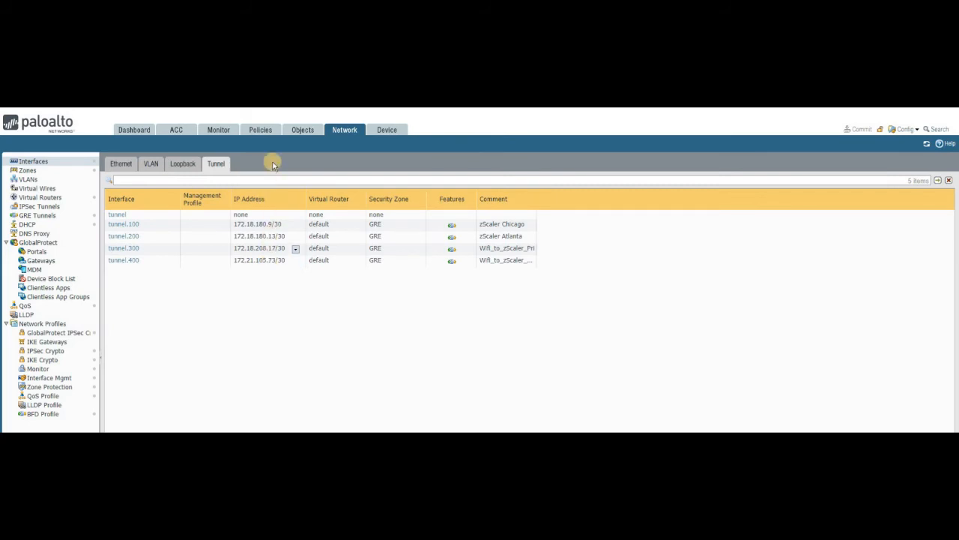
left_click(260, 128)
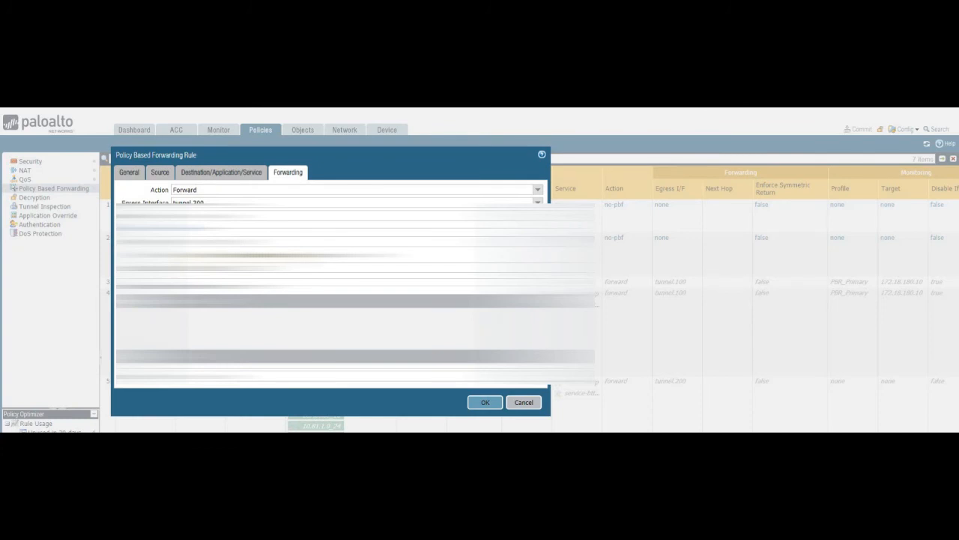
Set the secondary rule to forward via tunnel.200, monitoring 172.18.208.18 with Wifi_PBR and disabling if unreachable.
left_click(126, 227)
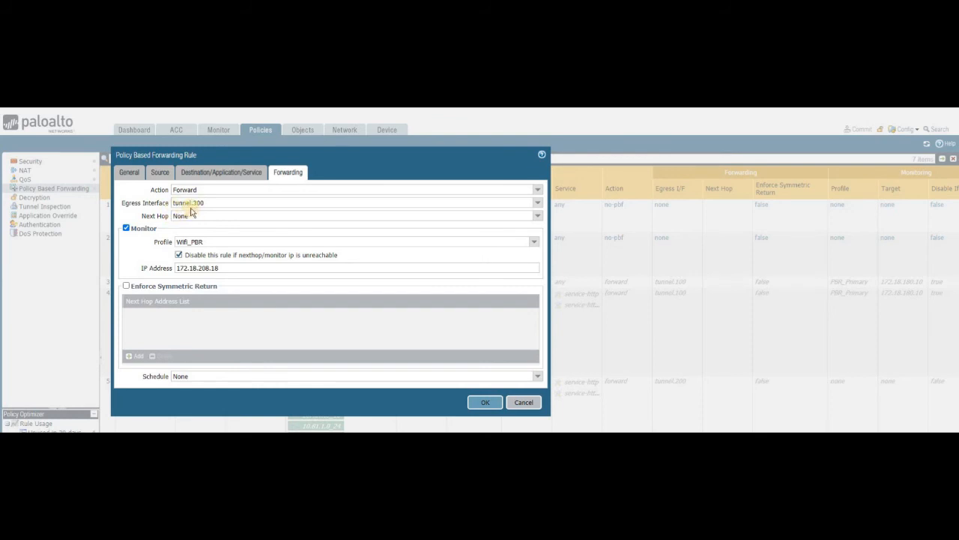
left_click(188, 203)
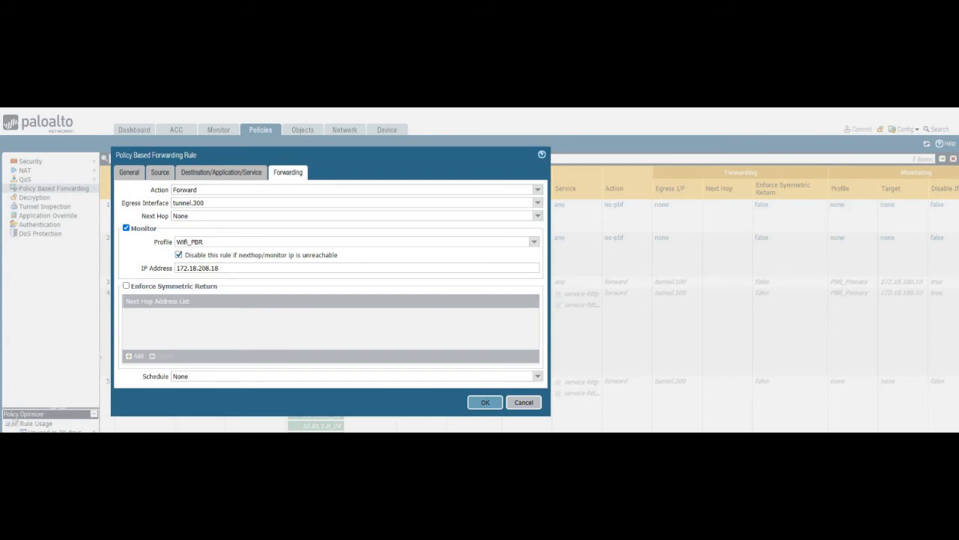
mouse_move(215, 326)
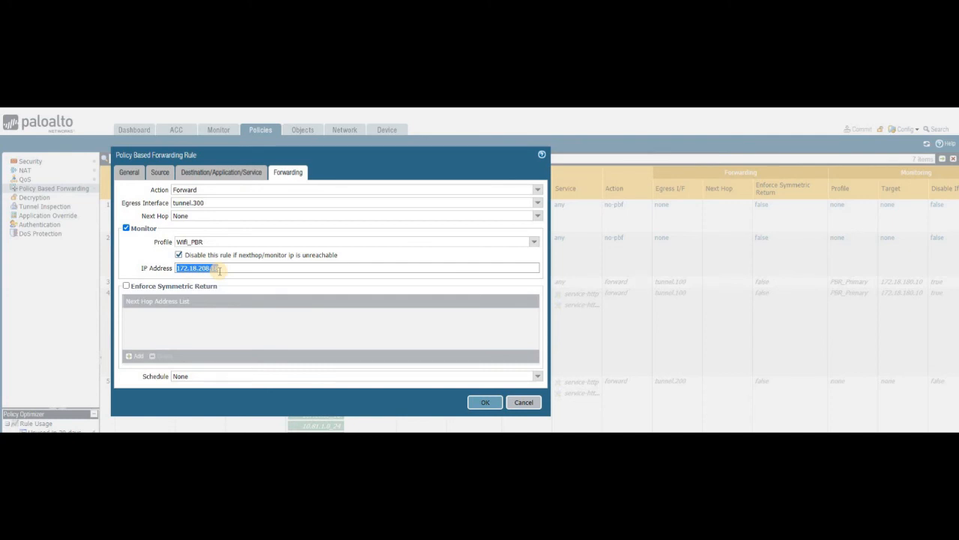
type(".18")
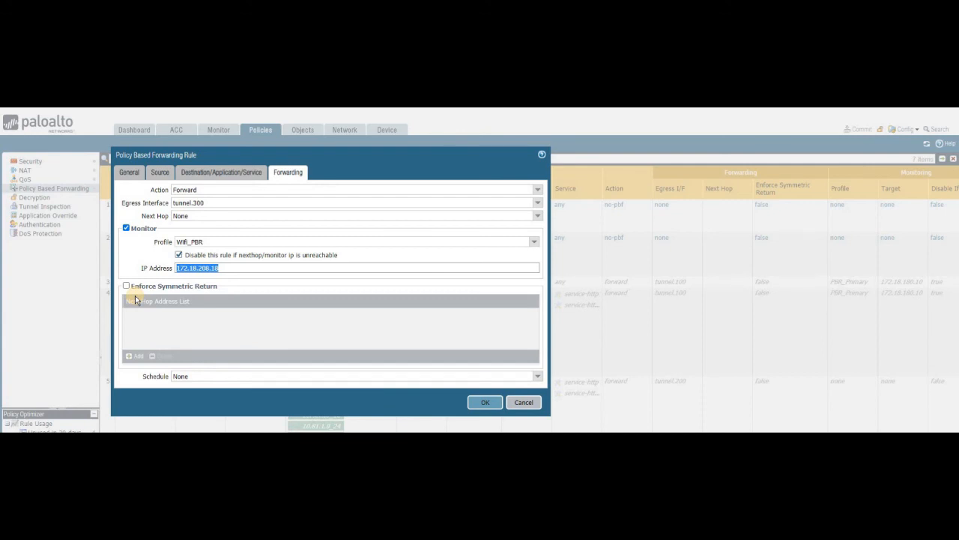
mouse_move(144, 263)
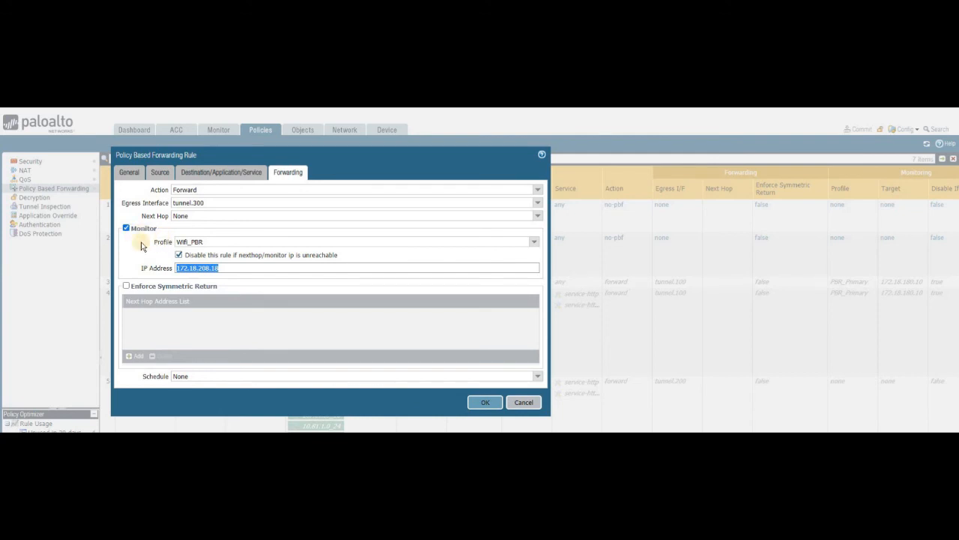
mouse_move(138, 217)
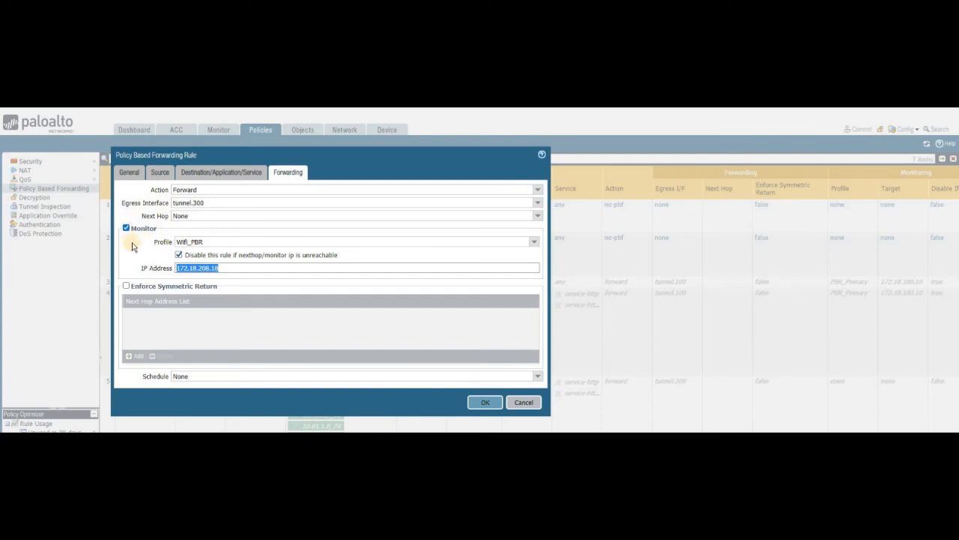
mouse_move(140, 257)
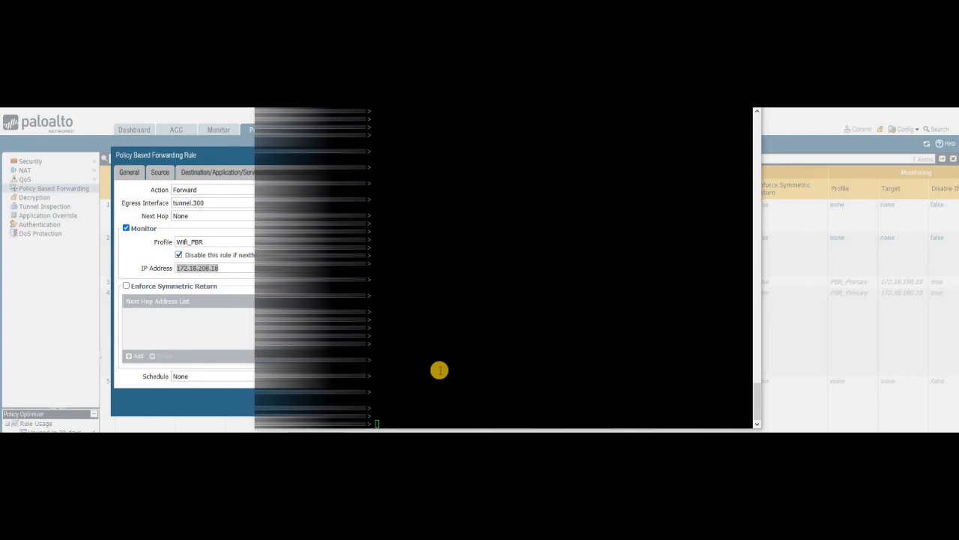
Run 'show interface tunnel.300' to confirm the GRE tunnel is up.
type("show interface tunnel.300")
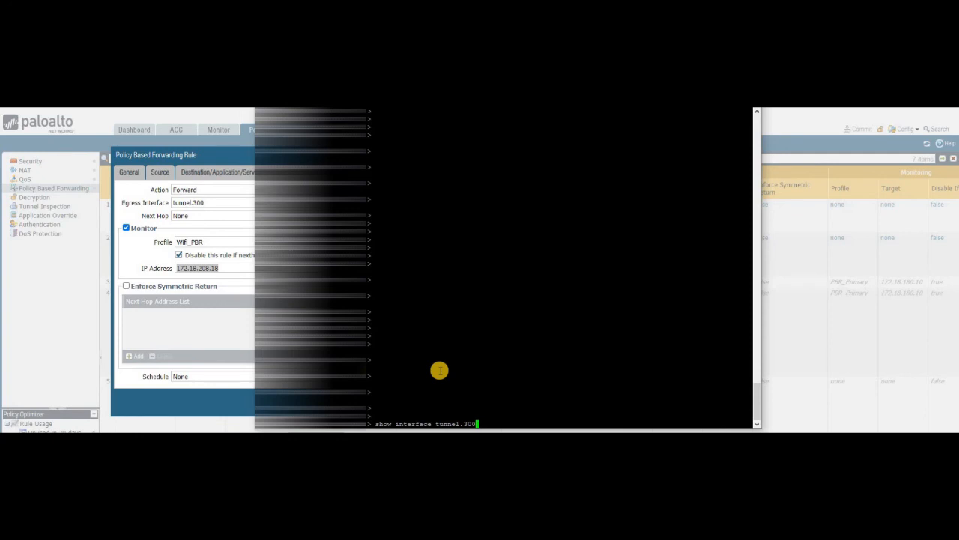
key("enter")
type("show pbf rule all")
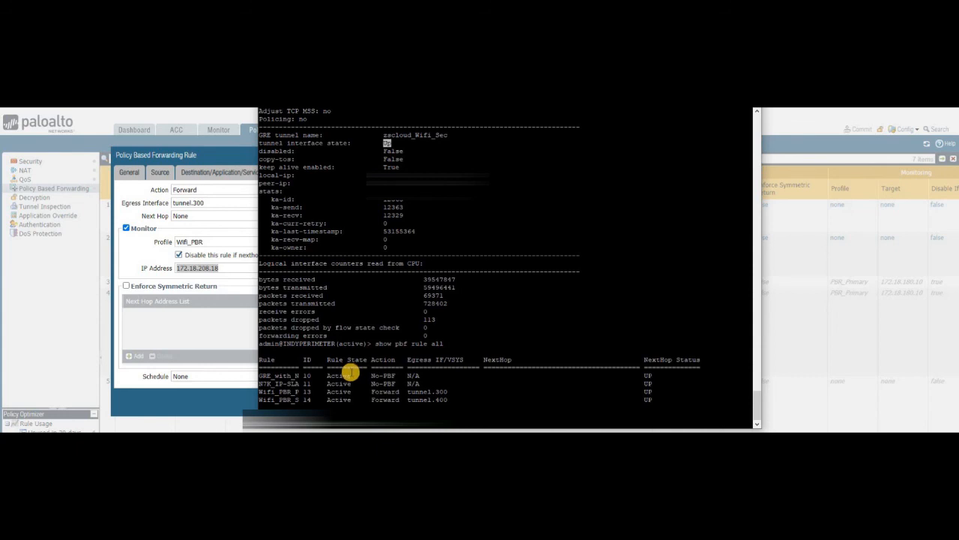
mouse_move(299, 397)
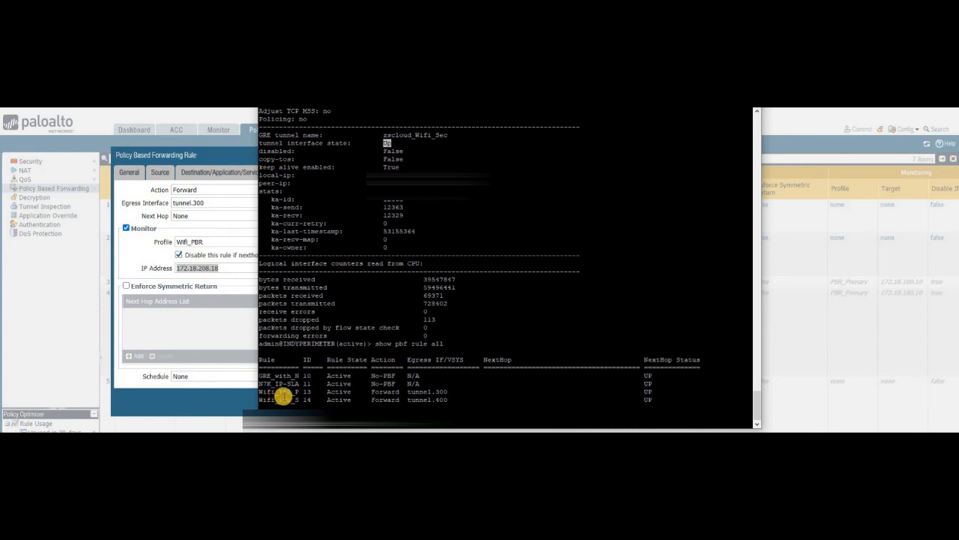
mouse_move(267, 396)
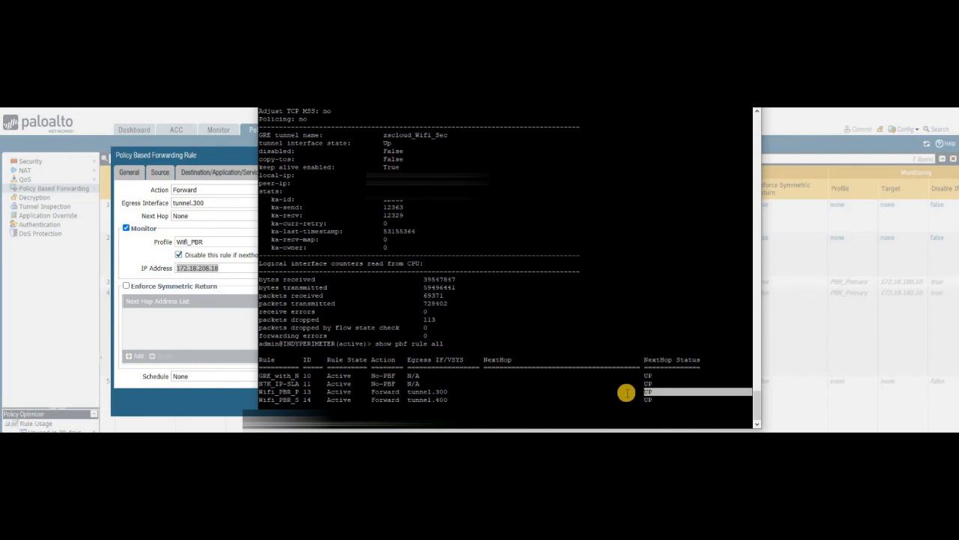
mouse_move(643, 392)
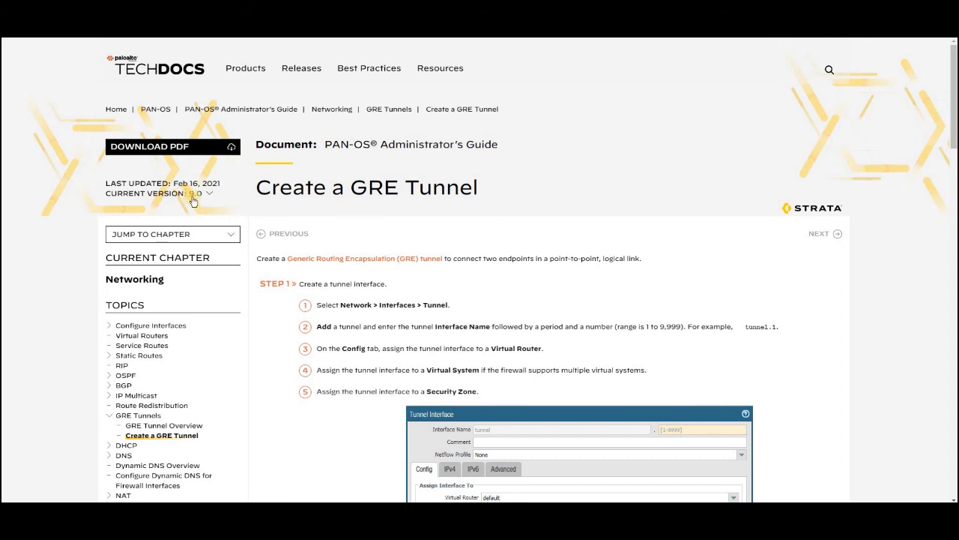
mouse_move(333, 228)
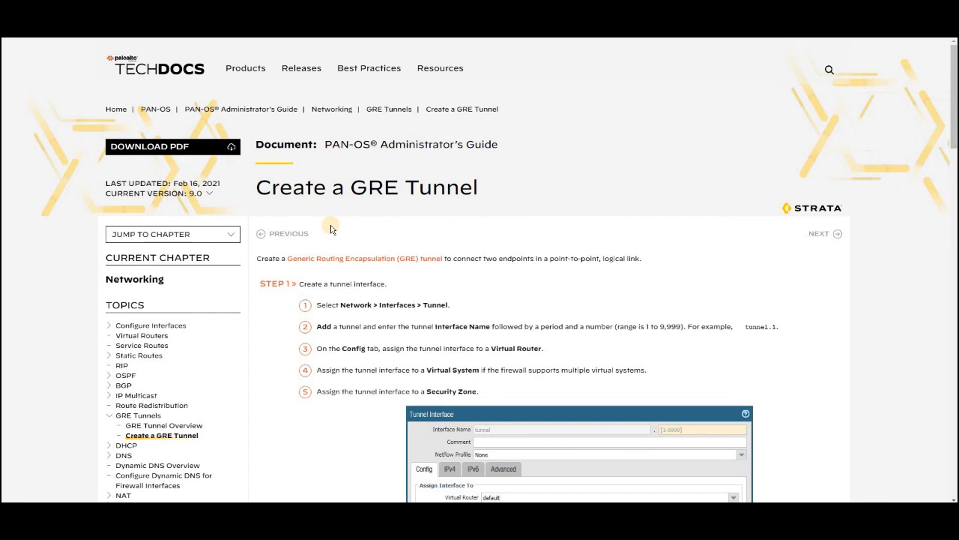
mouse_move(313, 203)
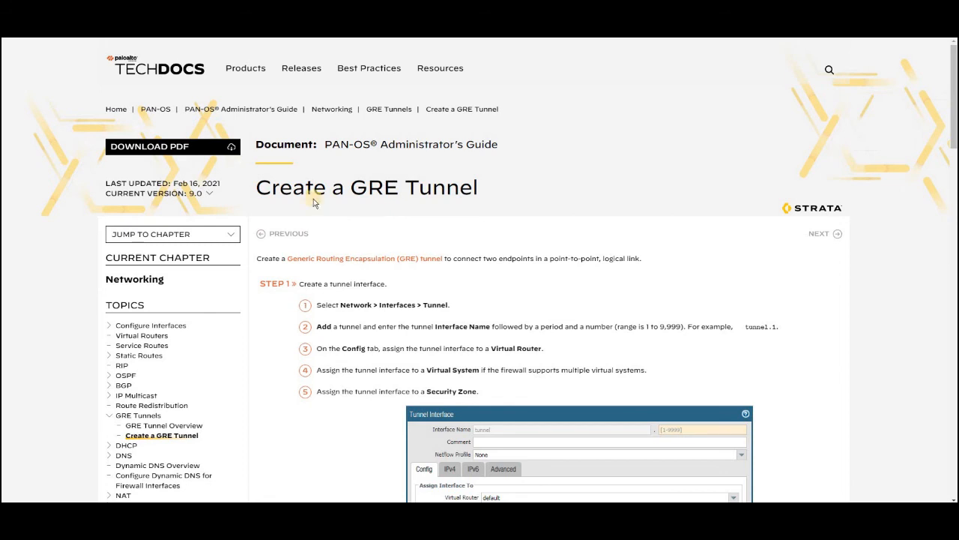